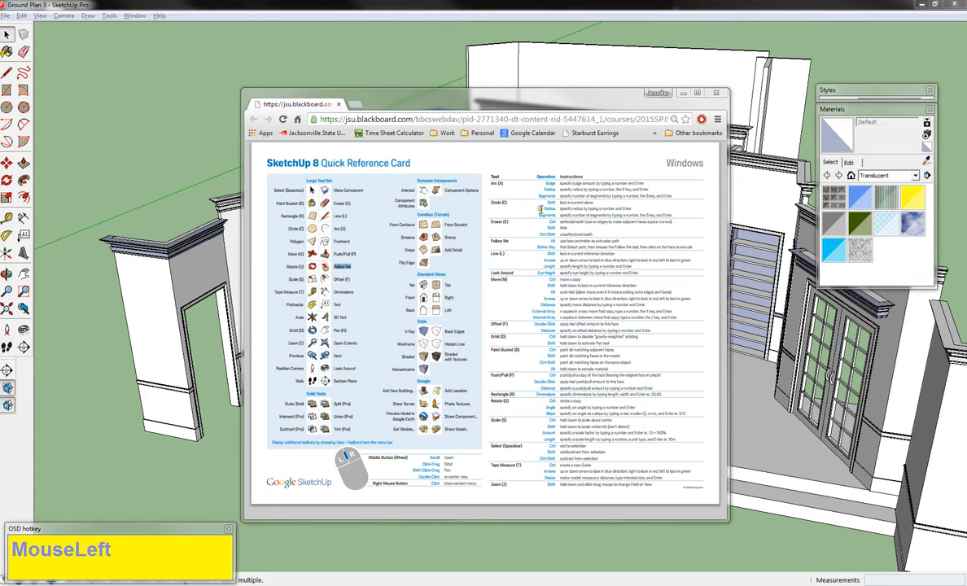
pyautogui.moveTo(471, 210)
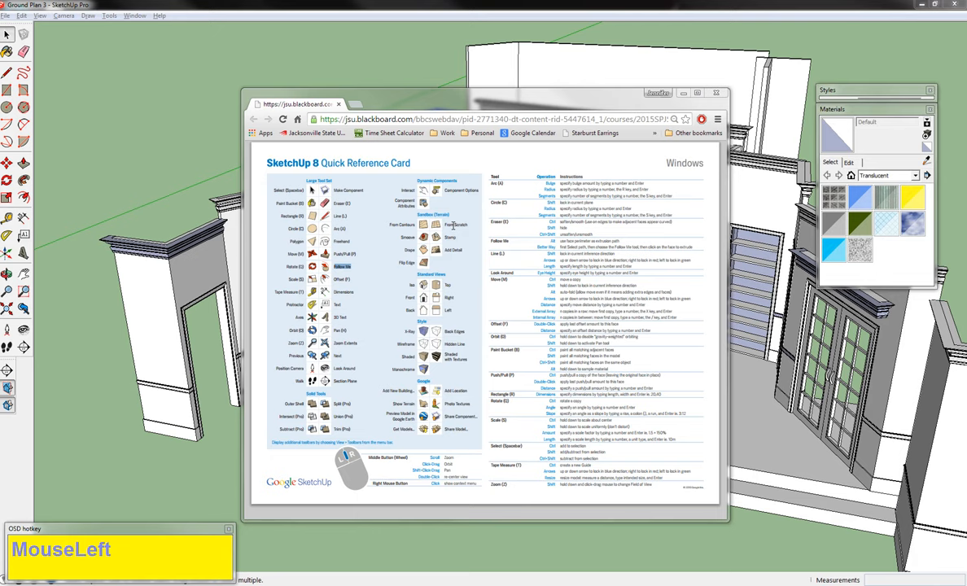
pyautogui.moveTo(515, 267)
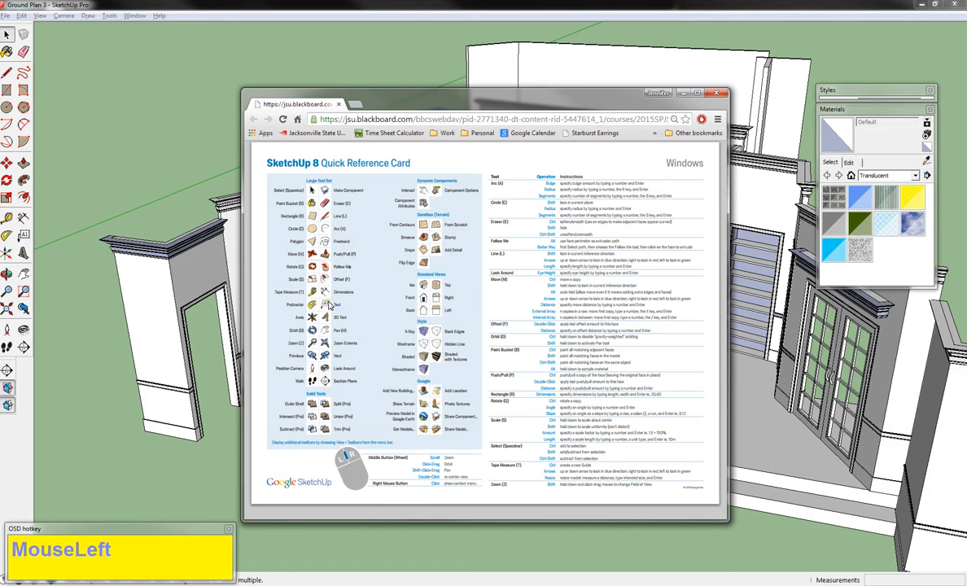
pyautogui.moveTo(381, 471)
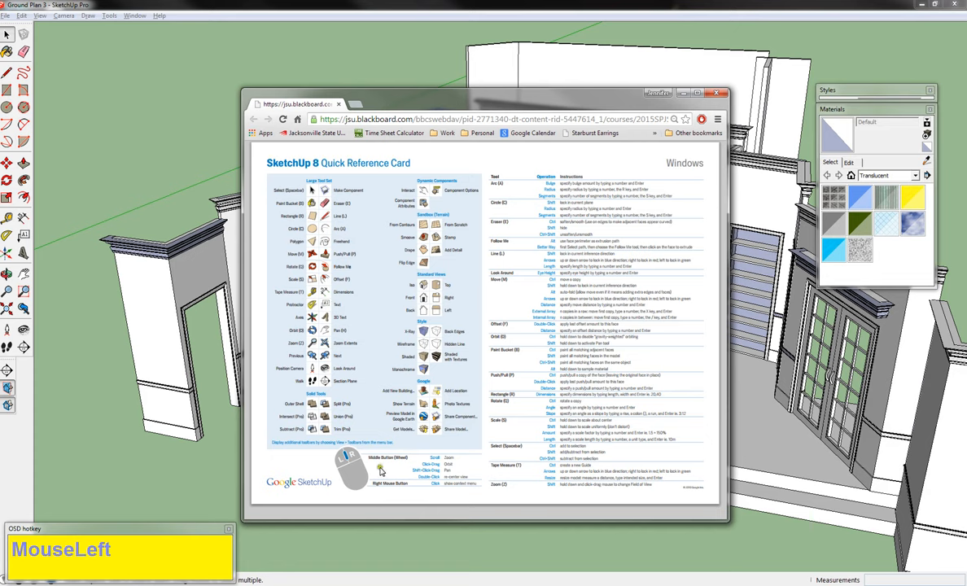
pyautogui.moveTo(355, 479)
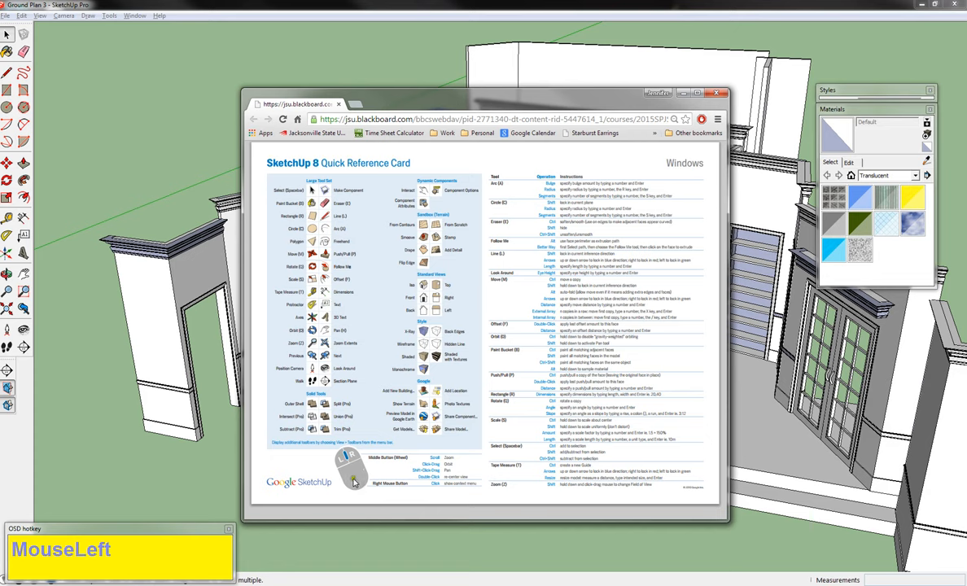
pyautogui.moveTo(355, 478)
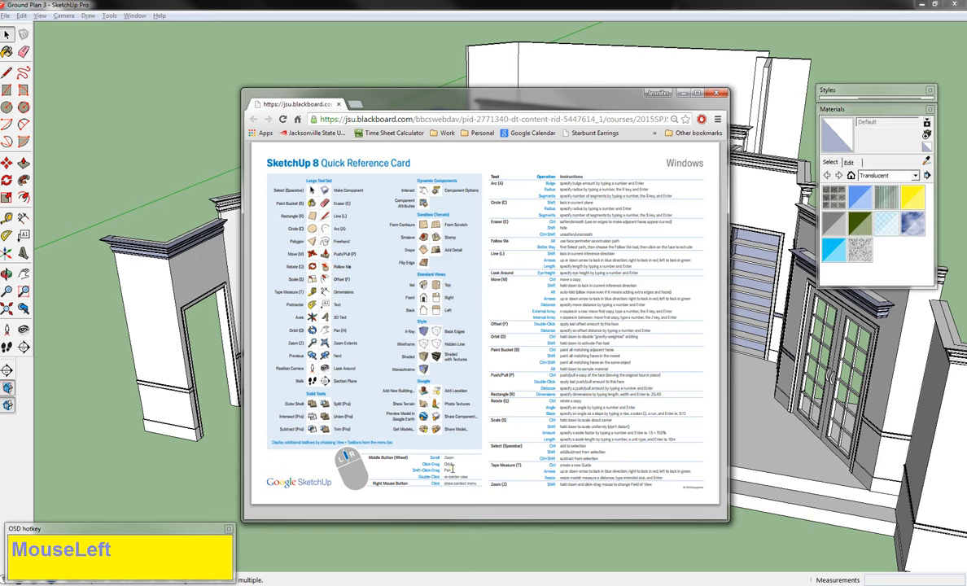
pyautogui.moveTo(480, 453)
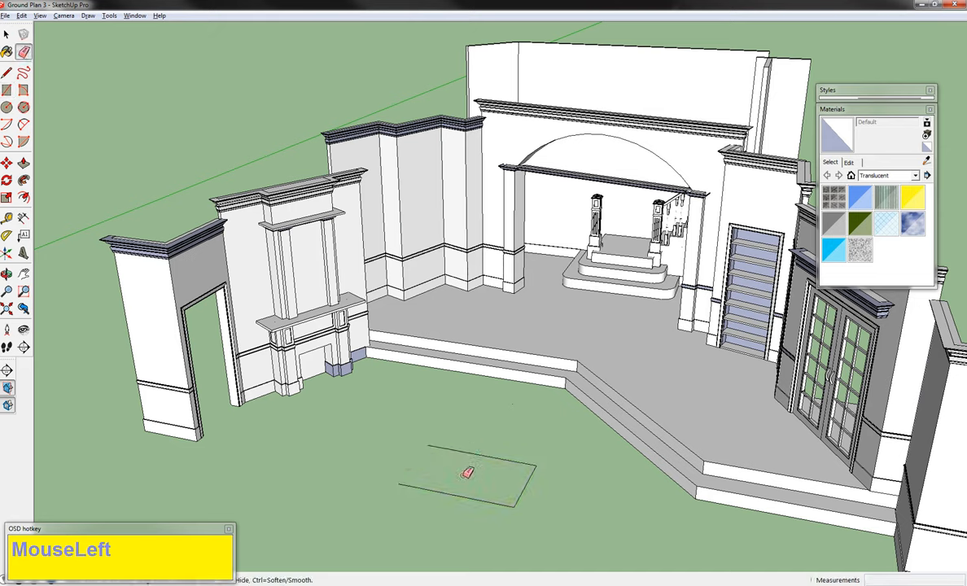
# Pull two faces of the flat test shape upward into box volumes with Push/Pull.
pyautogui.press('ctrl+z')
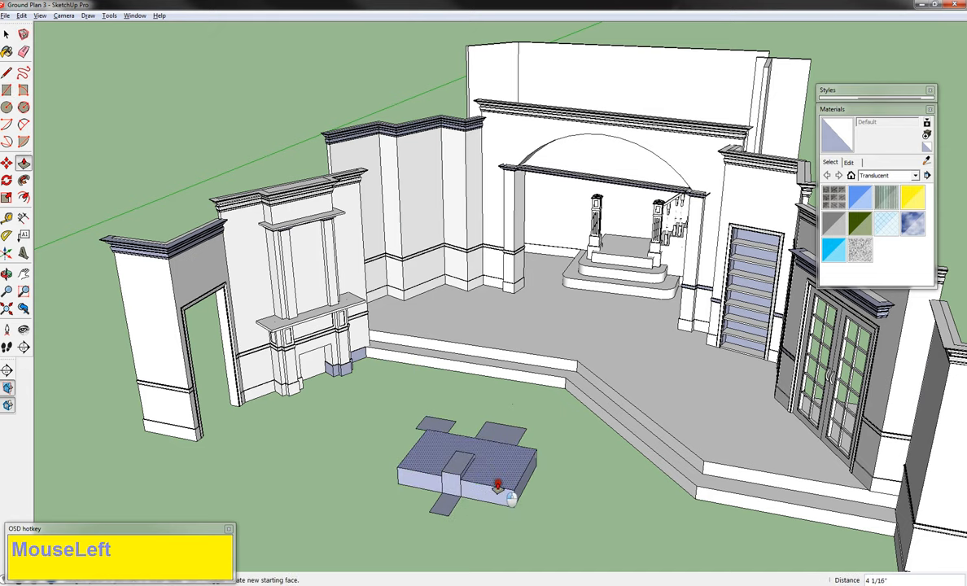
pyautogui.moveTo(498, 485); pyautogui.dragTo(432, 426)
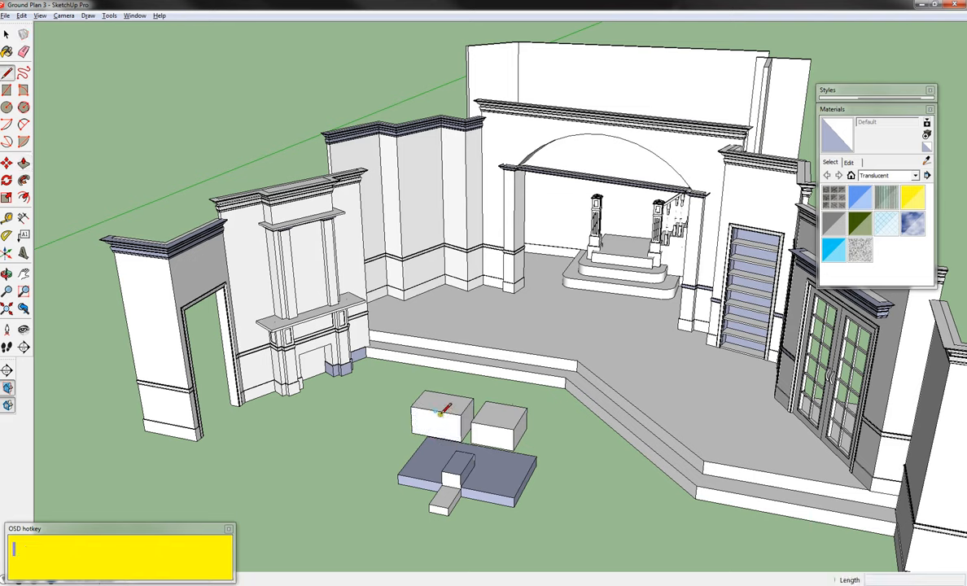
pyautogui.click(479, 424)
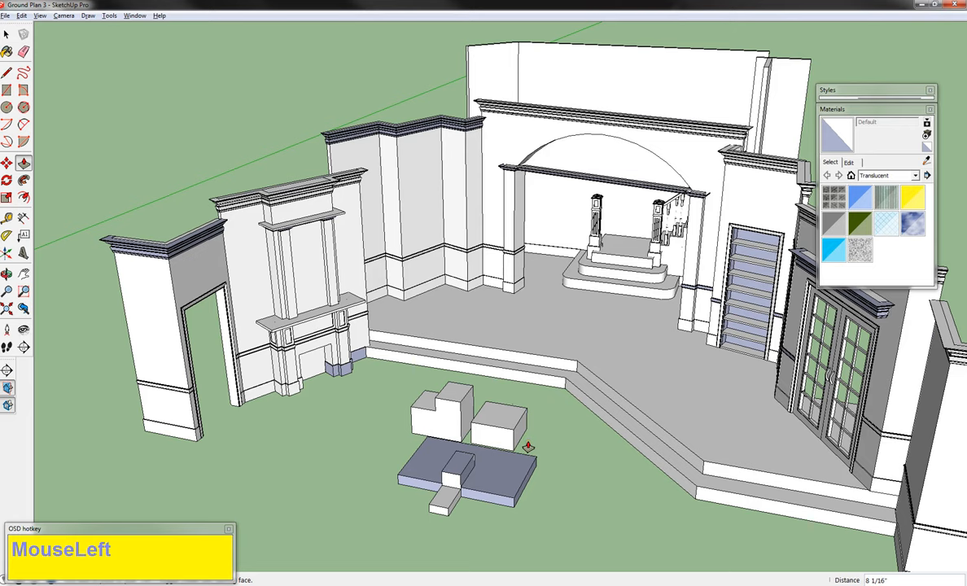
pyautogui.press('tab')
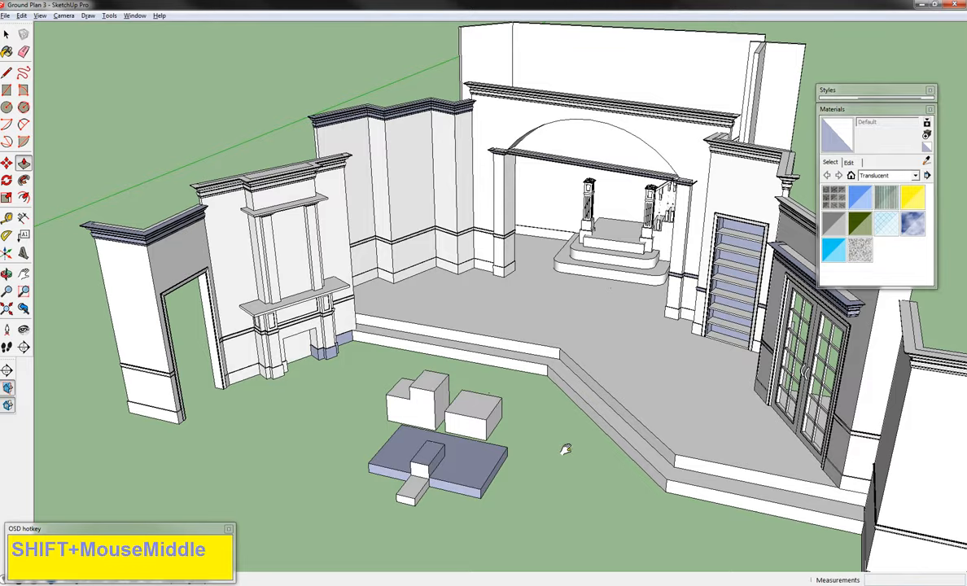
pyautogui.moveTo(567, 450); pyautogui.dragTo(238, 446)
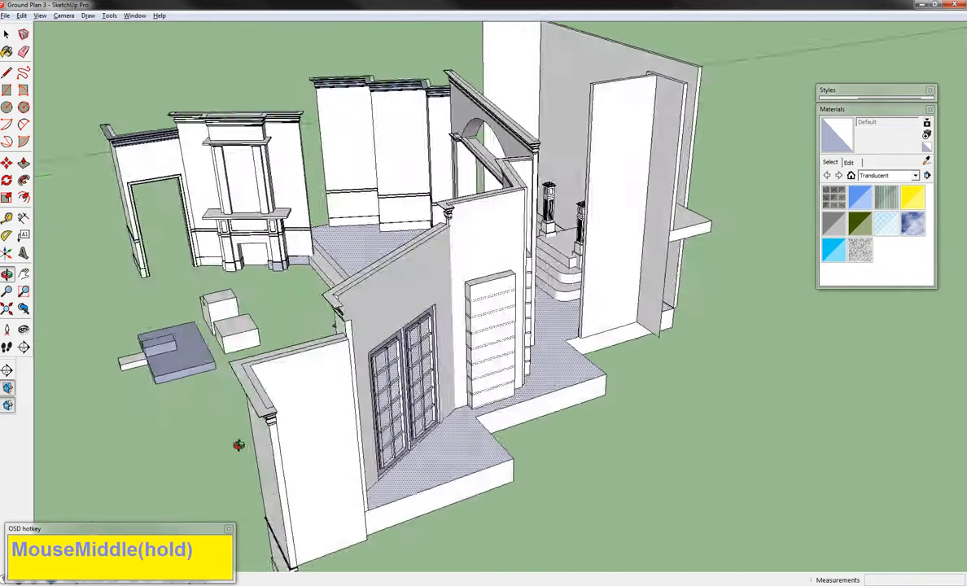
pyautogui.moveTo(238, 447); pyautogui.dragTo(313, 459)
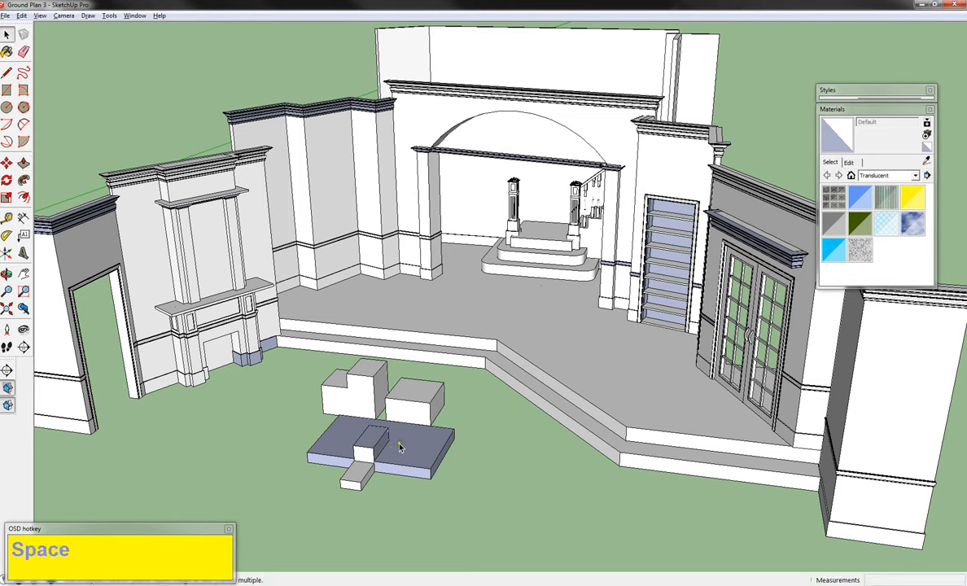
pyautogui.moveTo(410, 447)
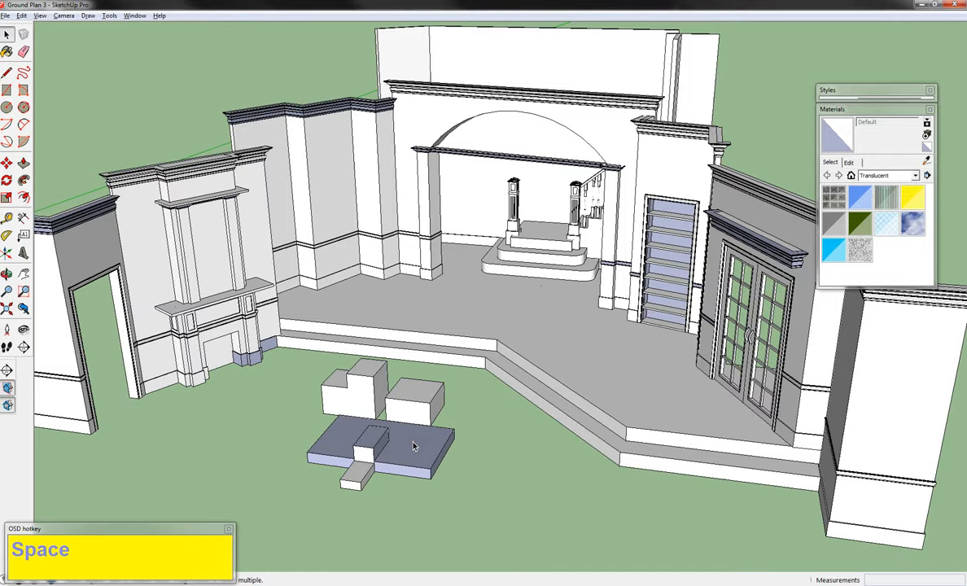
pyautogui.scroll(3)
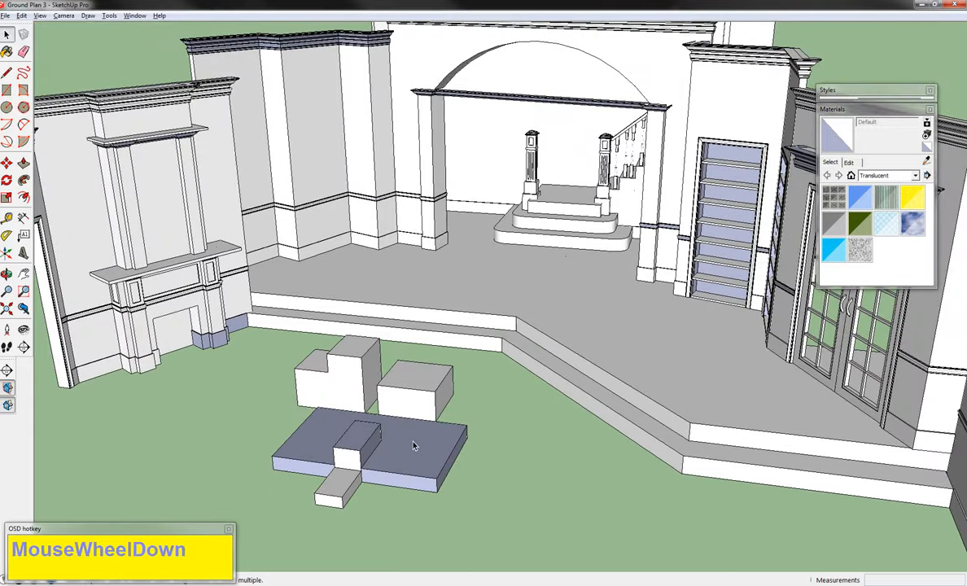
pyautogui.moveTo(413, 447); pyautogui.dragTo(399, 443)
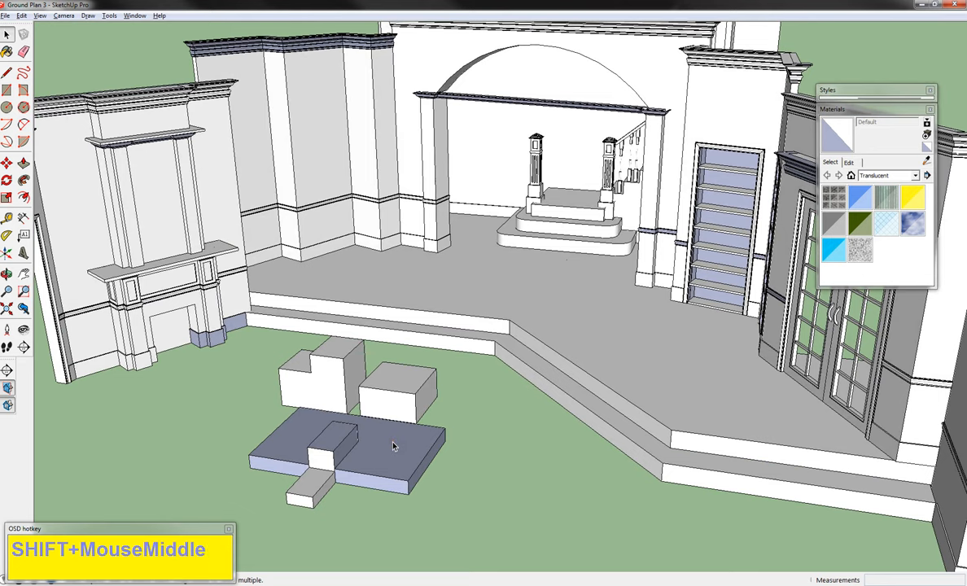
pyautogui.scroll(-3)
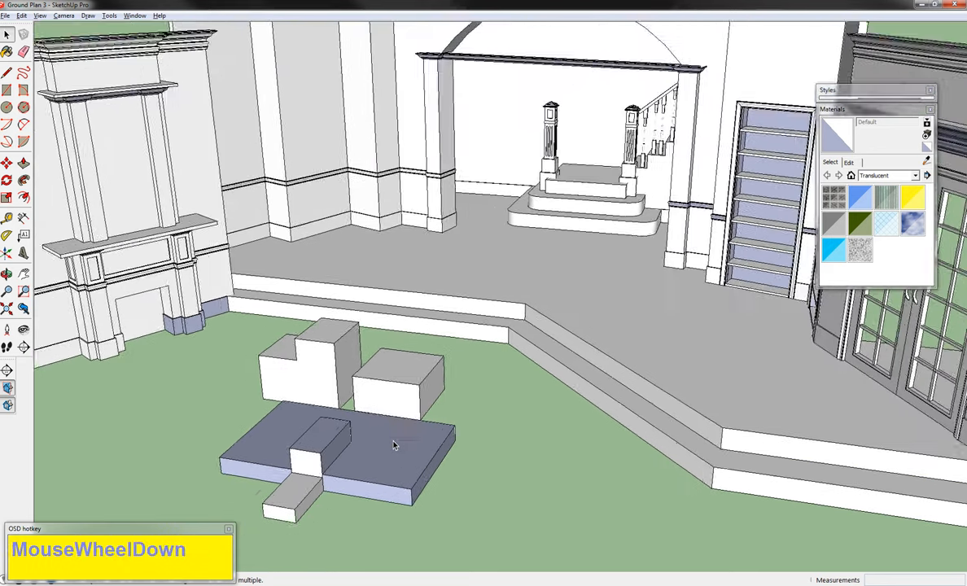
pyautogui.scroll(-3)
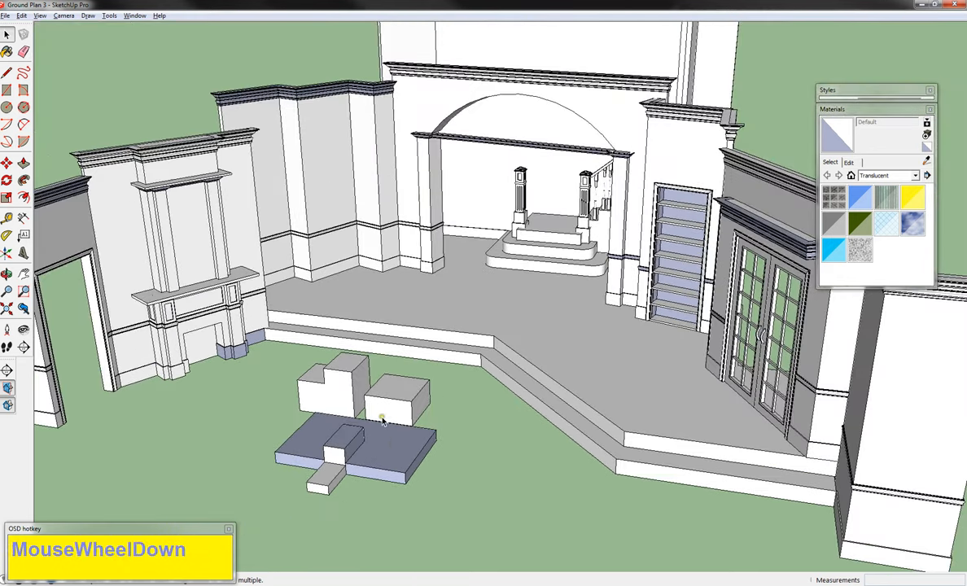
pyautogui.scroll(-3)
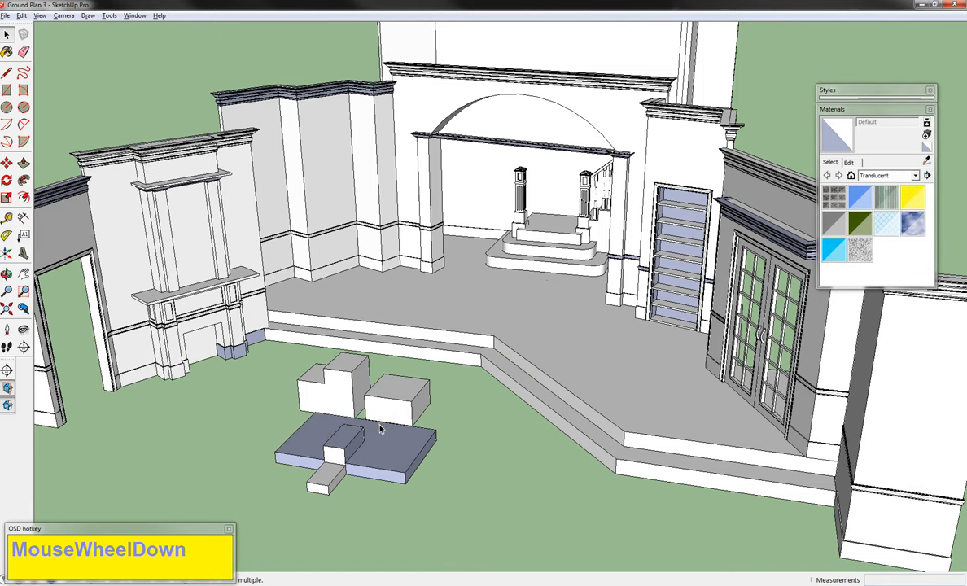
pyautogui.moveTo(466, 449)
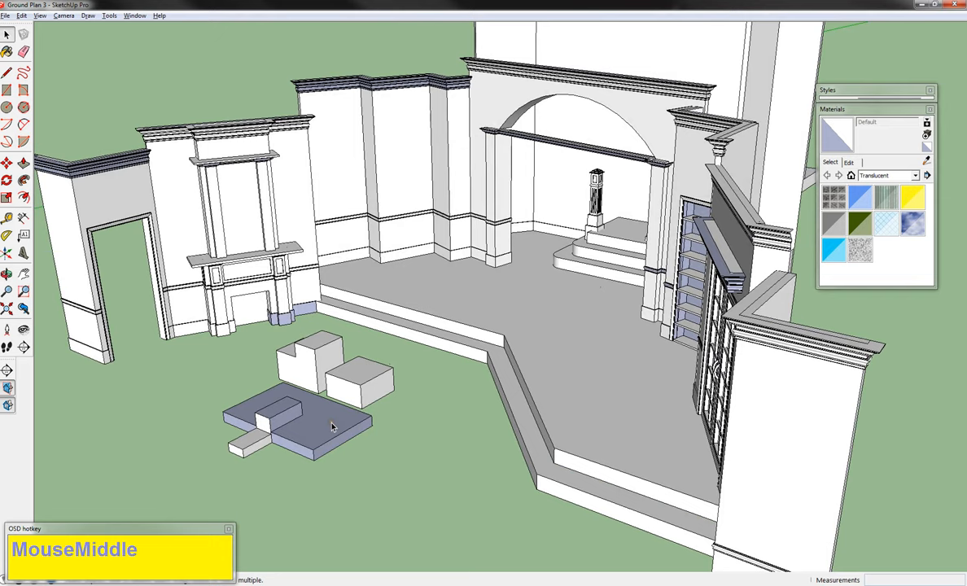
# Orbit around the stage to view the test blocks and return to the front view.
pyautogui.moveTo(332, 425); pyautogui.dragTo(352, 425)
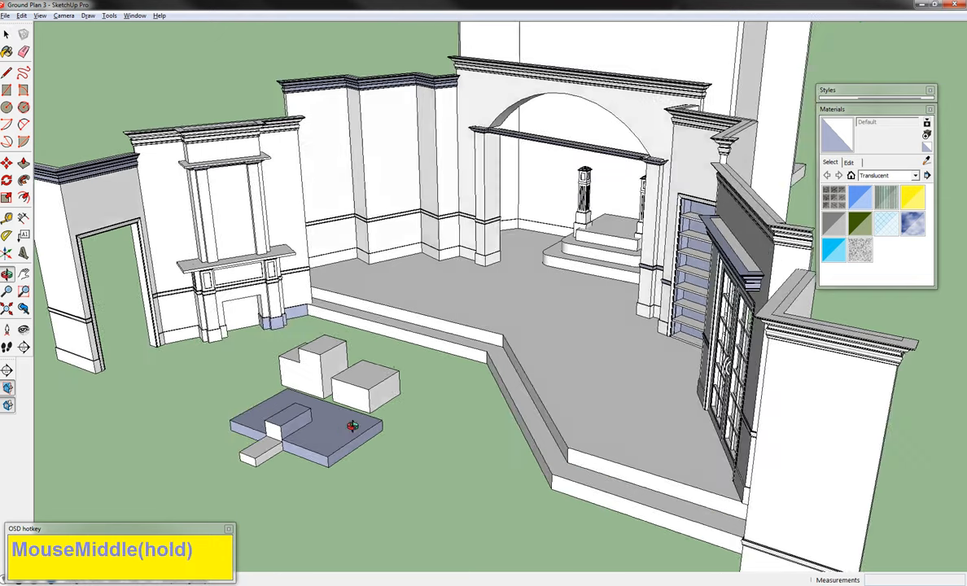
pyautogui.moveTo(352, 425); pyautogui.dragTo(541, 431)
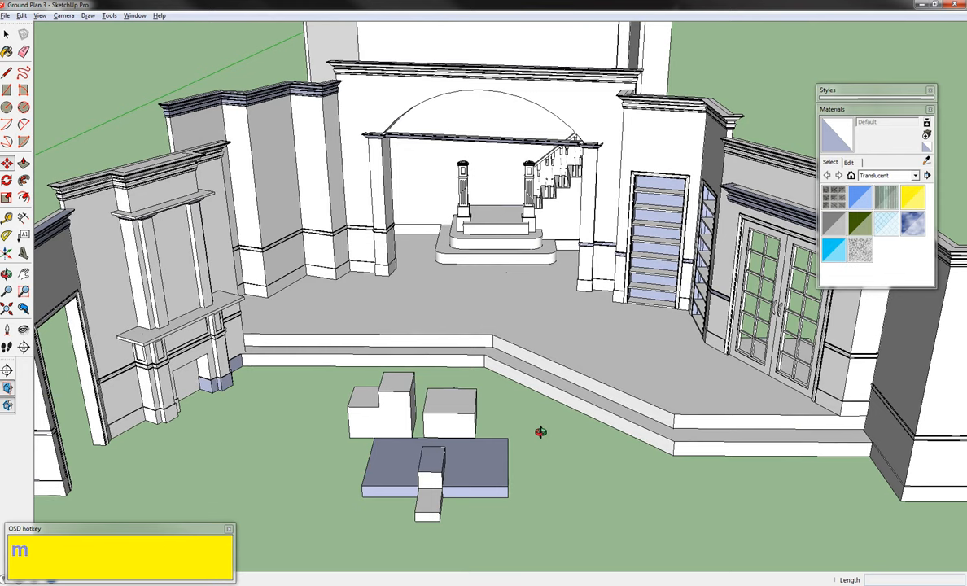
pyautogui.moveTo(541, 431); pyautogui.dragTo(450, 430)
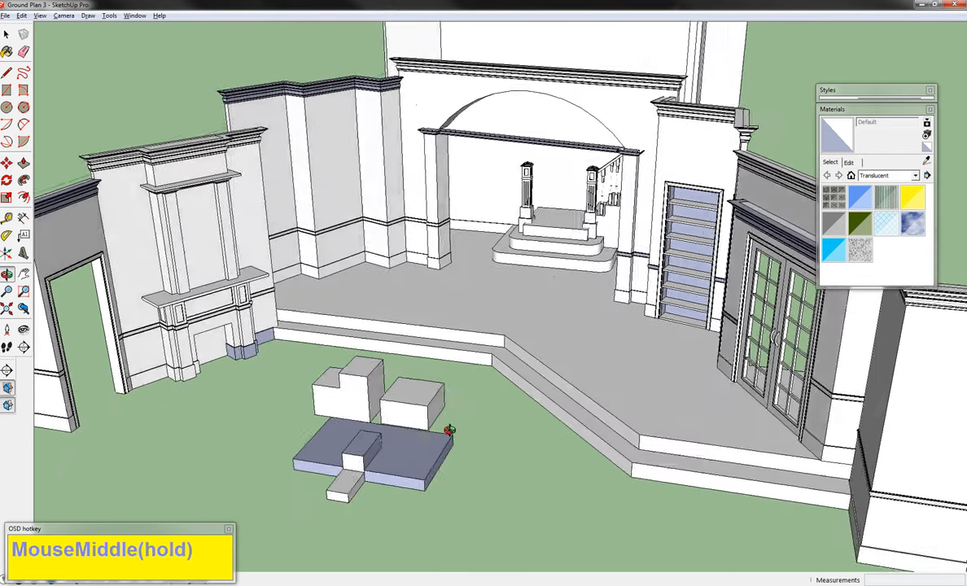
pyautogui.moveTo(448, 430); pyautogui.dragTo(437, 425)
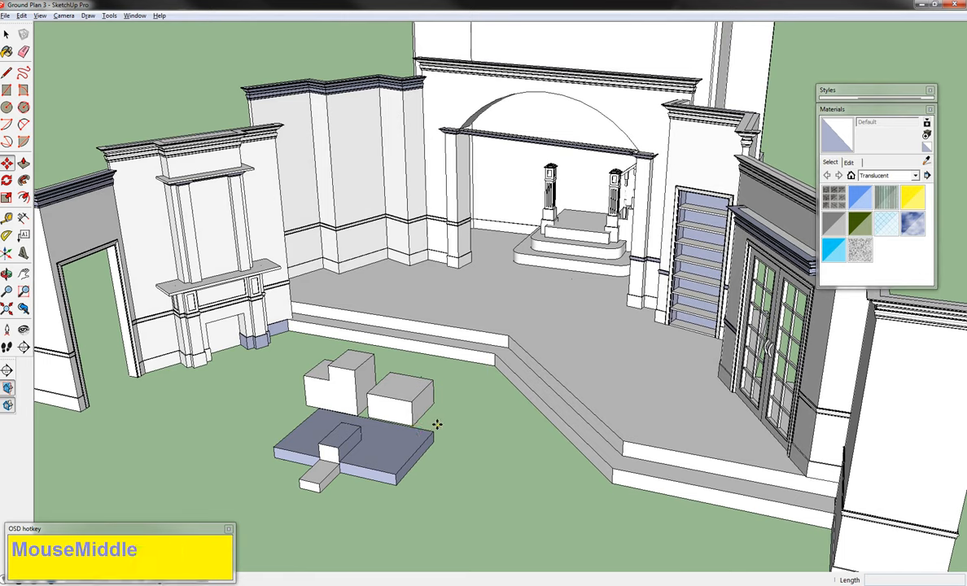
pyautogui.moveTo(452, 423)
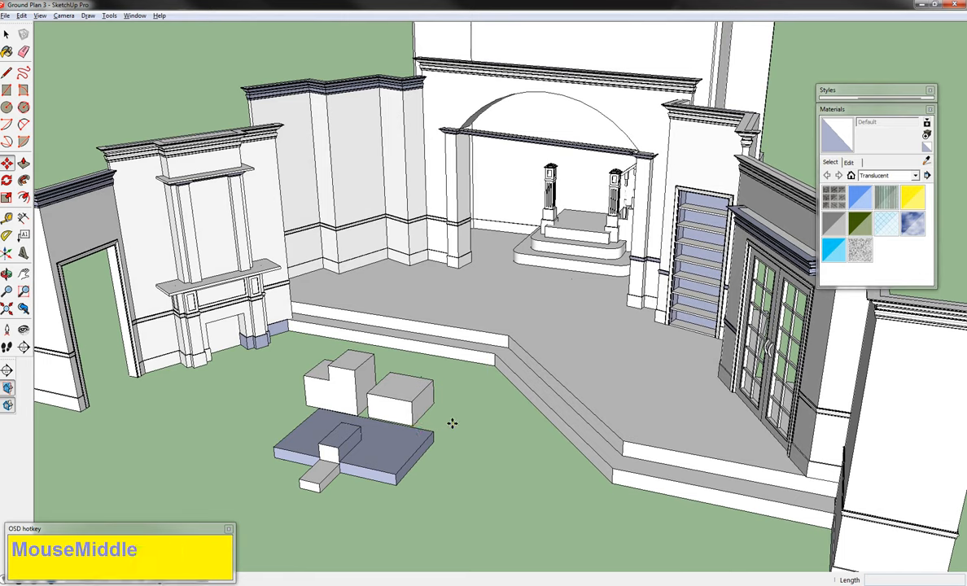
pyautogui.moveTo(453, 419)
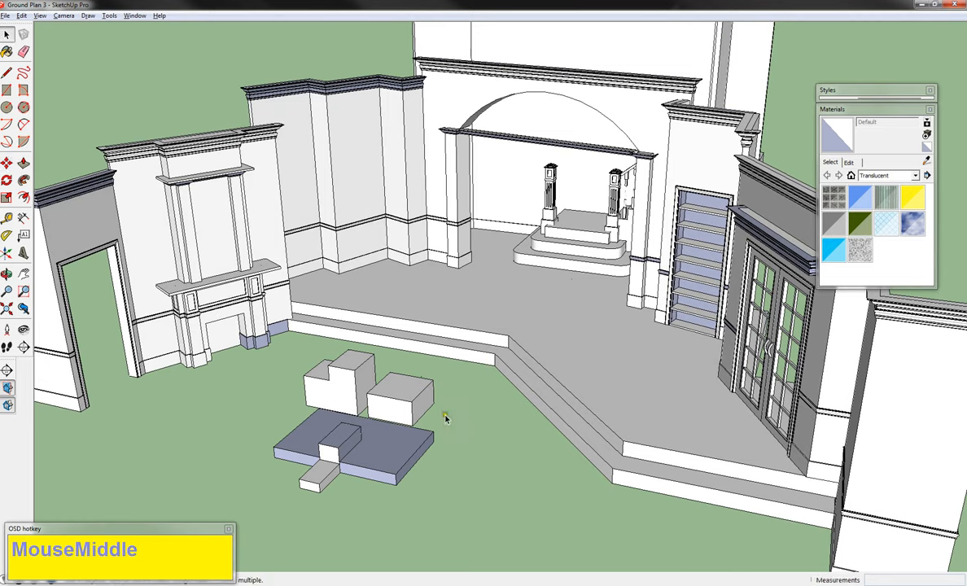
# Select the small box block and move it right off the grass toward the stage.
pyautogui.click(399, 389)
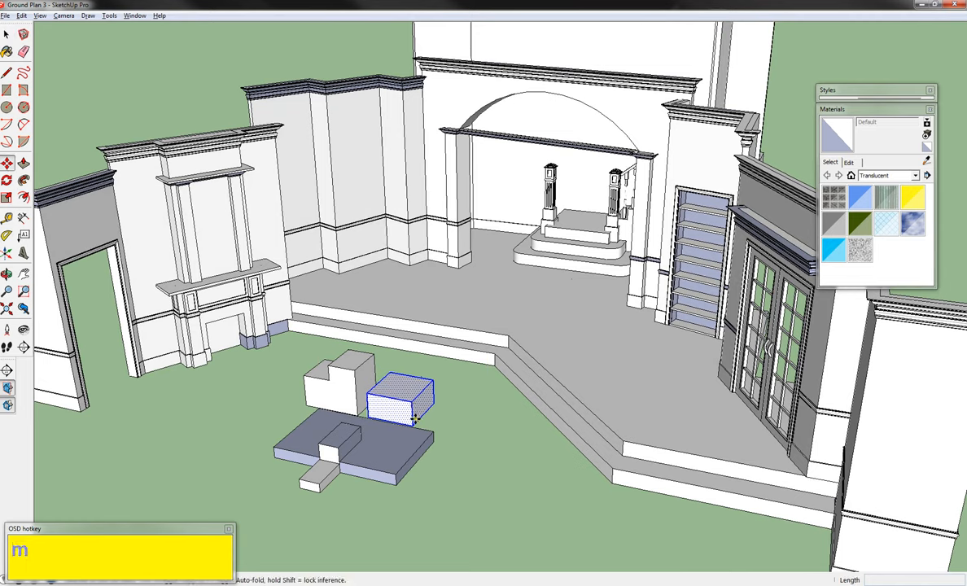
pyautogui.moveTo(415, 422)
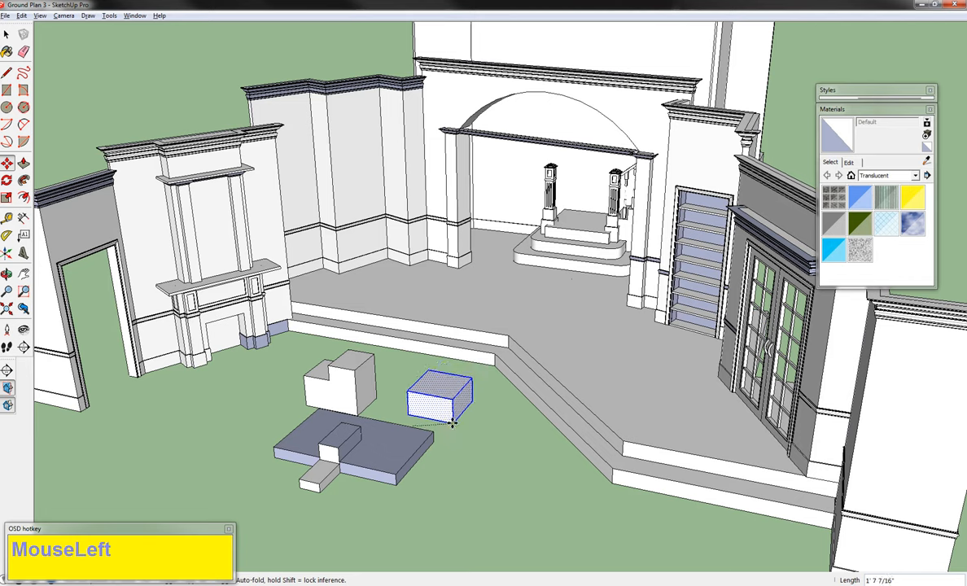
pyautogui.moveTo(440, 399); pyautogui.dragTo(537, 404)
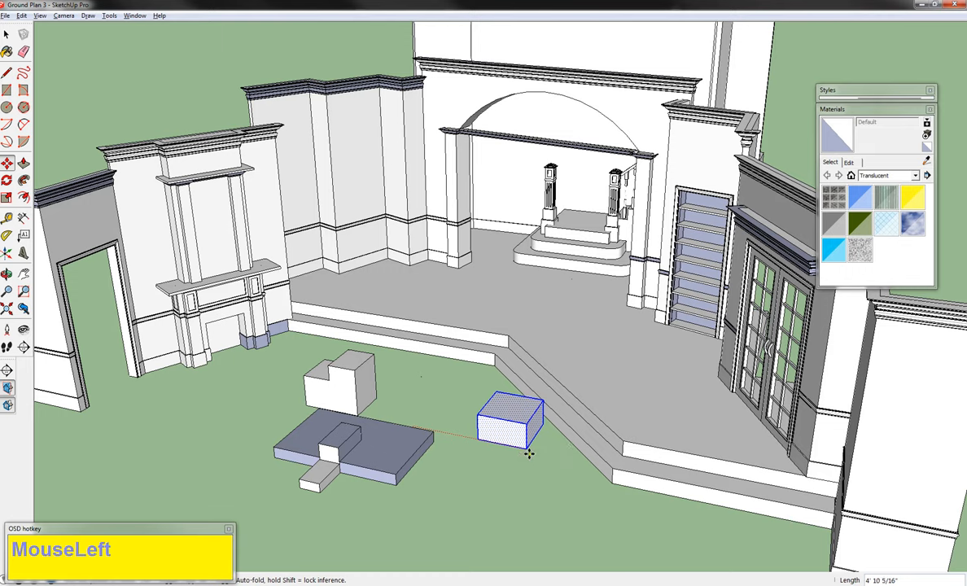
pyautogui.moveTo(511, 423); pyautogui.dragTo(508, 443)
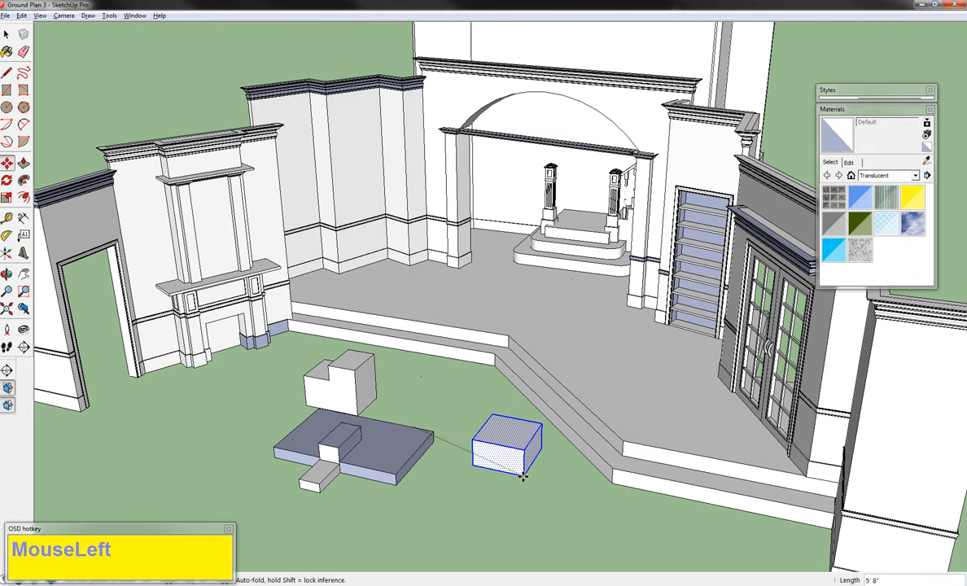
pyautogui.moveTo(508, 447); pyautogui.dragTo(644, 383)
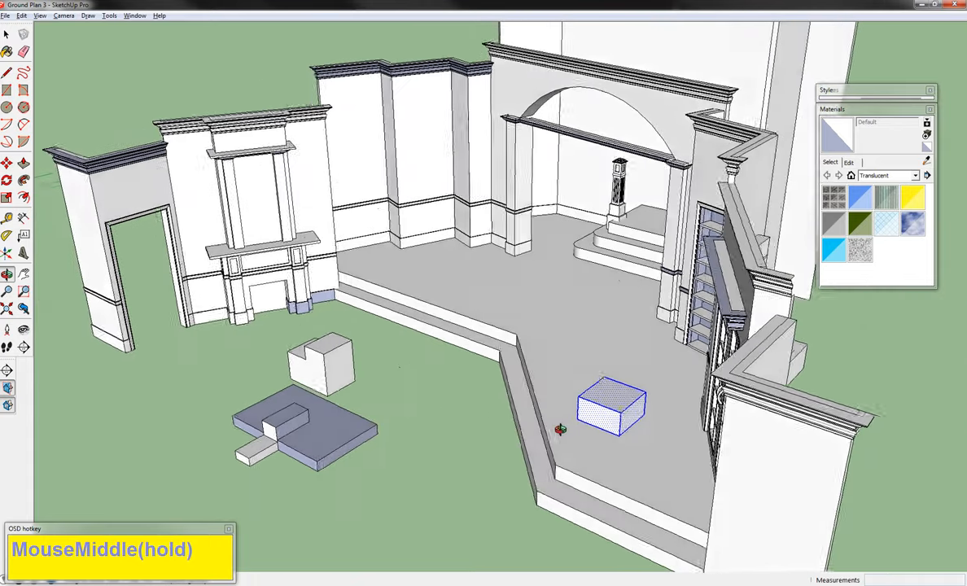
# Orbit and zoom to the stage's right side where the box now sits by the wall.
pyautogui.moveTo(562, 430); pyautogui.dragTo(456, 480)
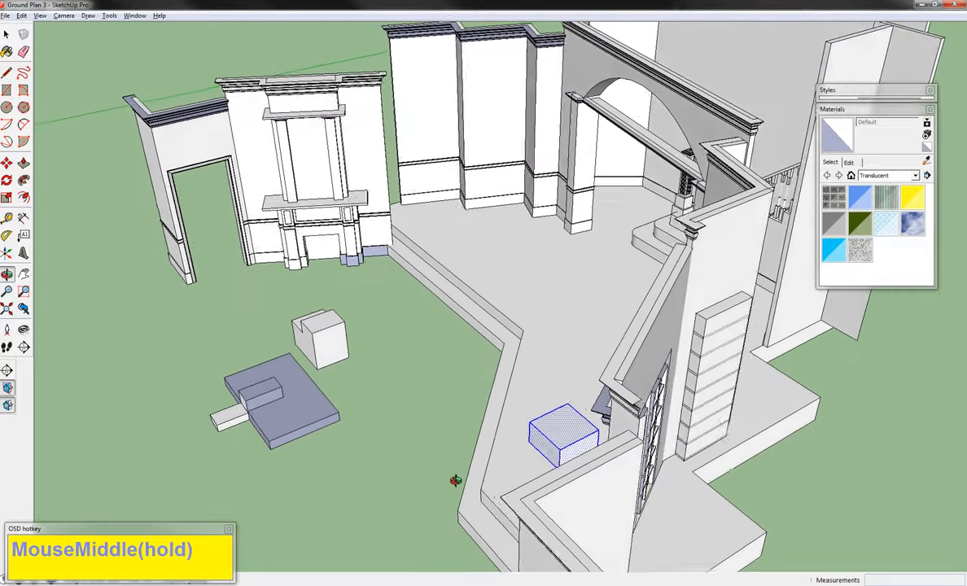
pyautogui.moveTo(456, 481); pyautogui.dragTo(481, 456)
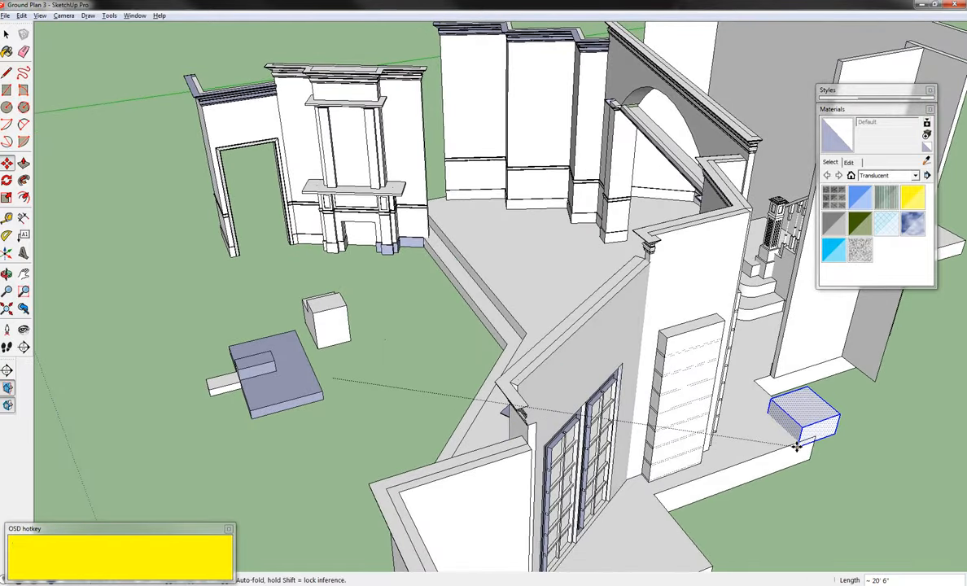
pyautogui.scroll(3)
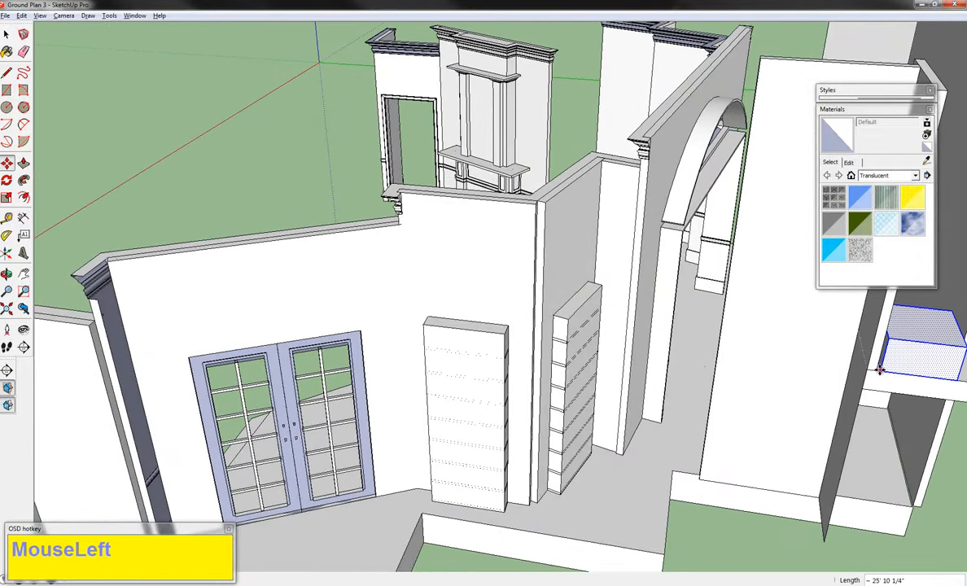
pyautogui.scroll(-3)
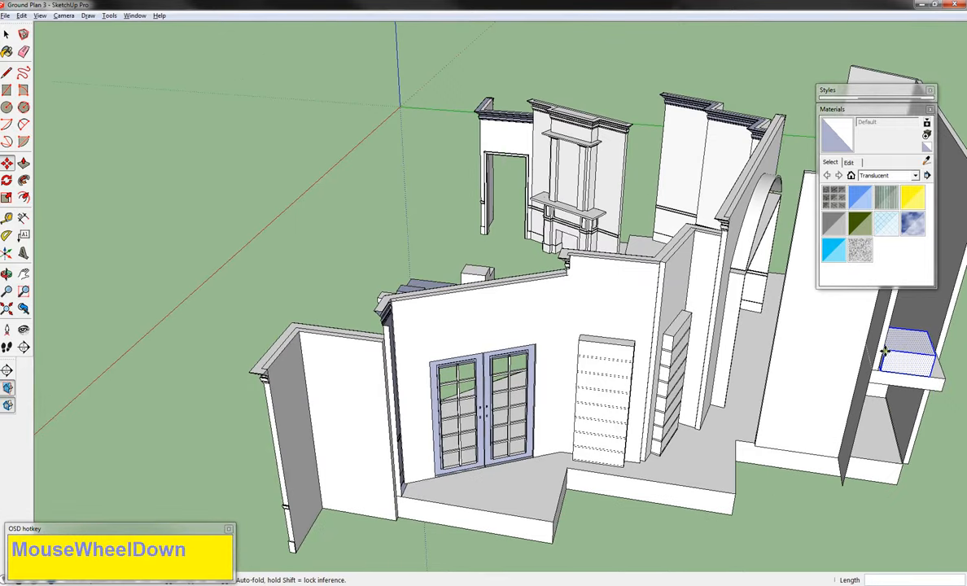
pyautogui.moveTo(935, 361)
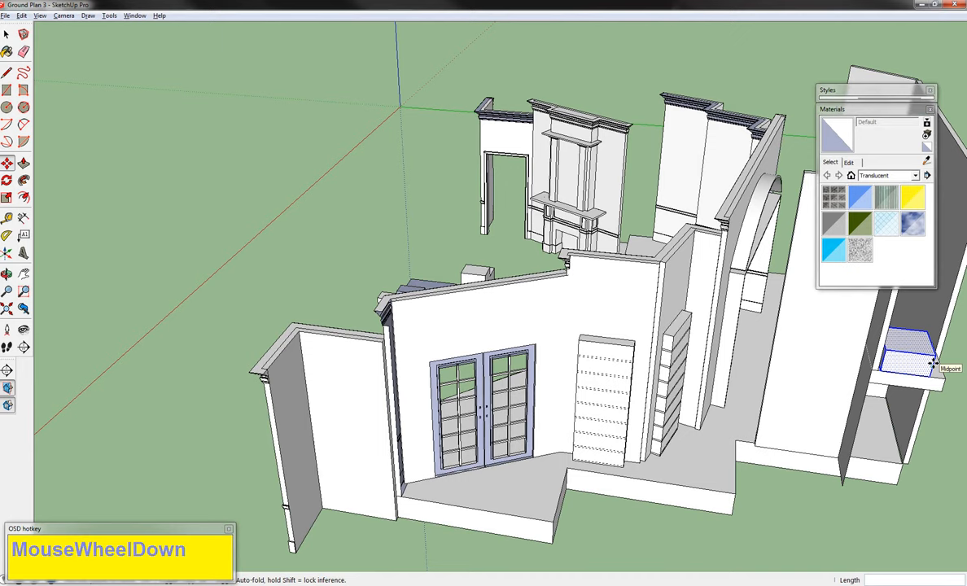
pyautogui.moveTo(935, 362)
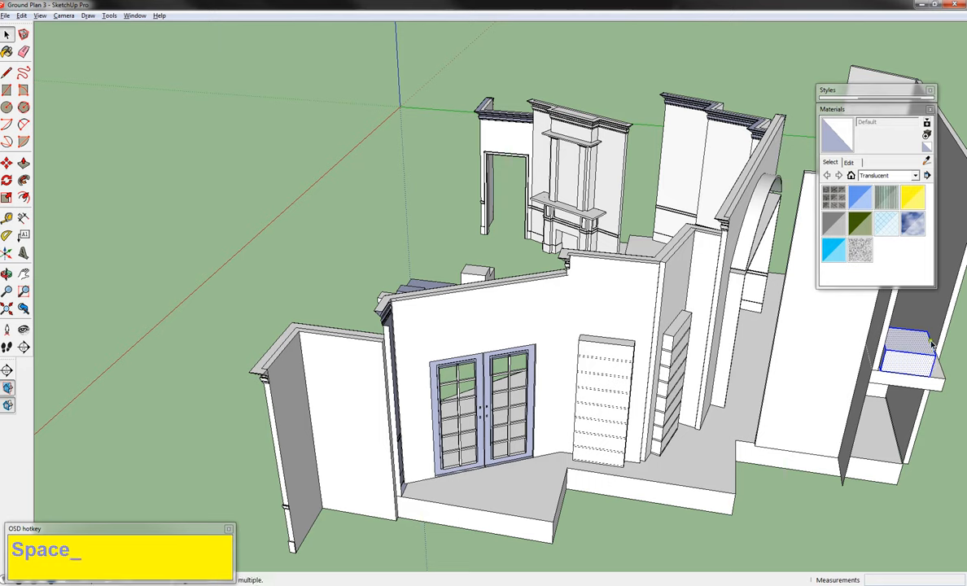
pyautogui.moveTo(910, 351)
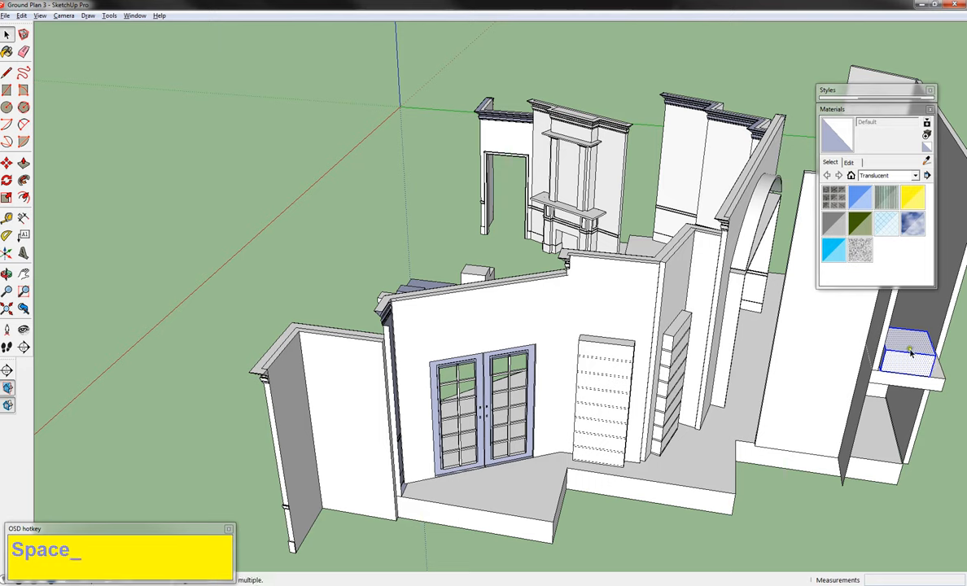
# Reselect the box, place it at the stage platform's front right corner and check from the front.
pyautogui.click(911, 351)
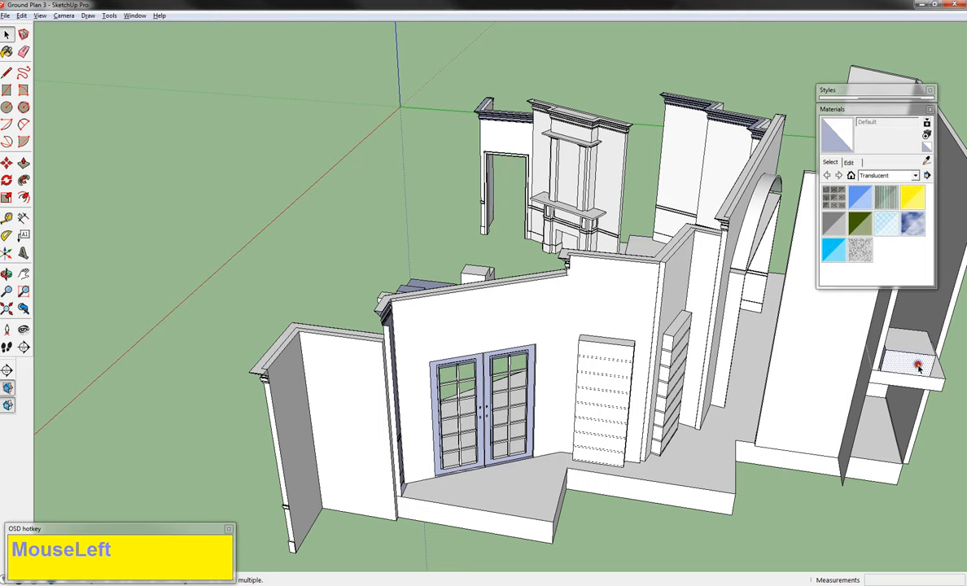
pyautogui.click(915, 365)
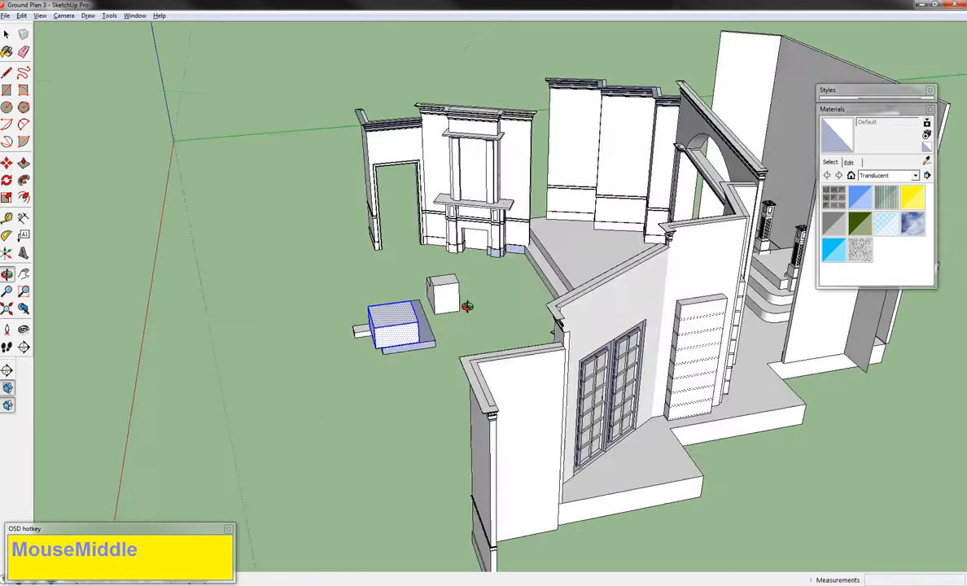
pyautogui.scroll(-3)
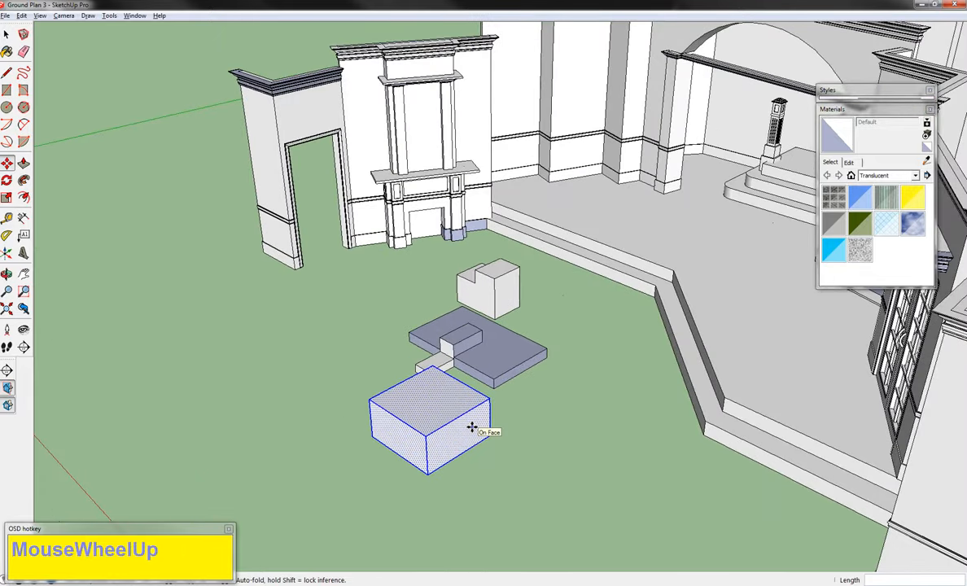
pyautogui.moveTo(415, 463)
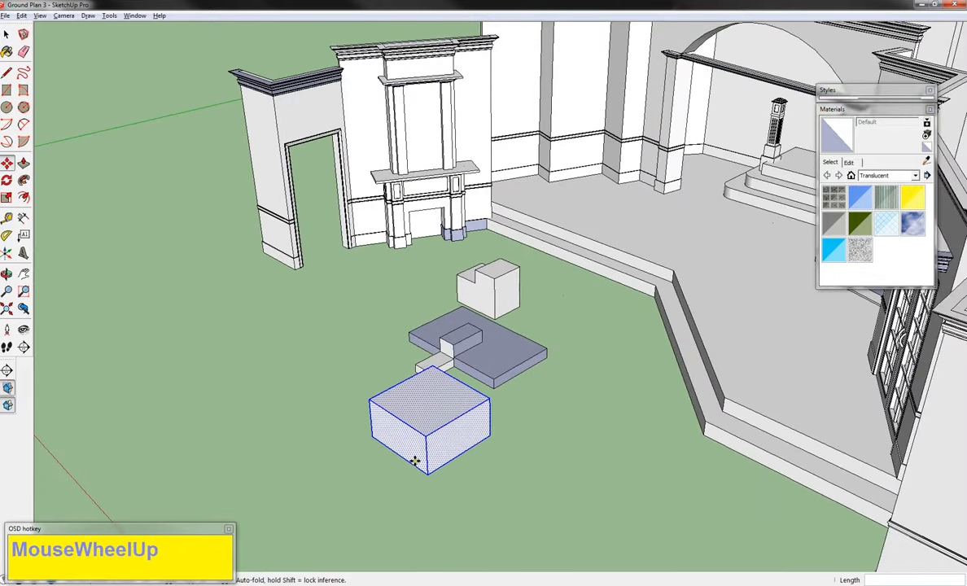
pyautogui.scroll(-3)
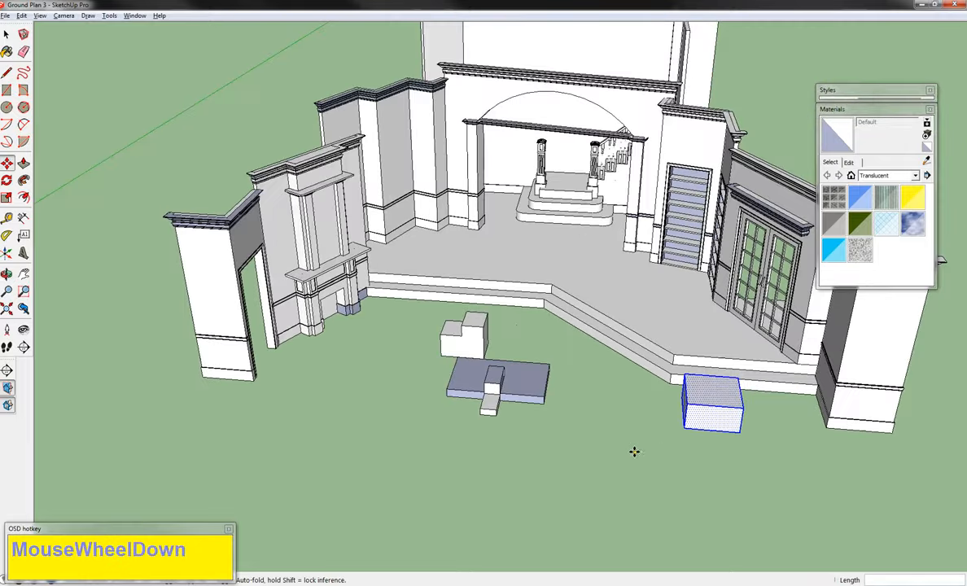
pyautogui.moveTo(635, 452); pyautogui.dragTo(678, 446)
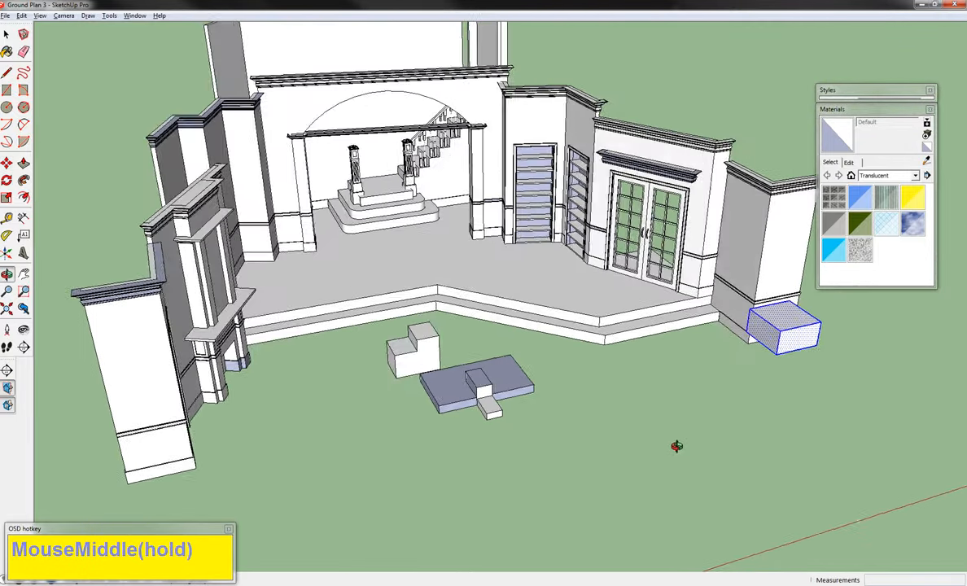
pyautogui.moveTo(678, 447); pyautogui.dragTo(788, 371)
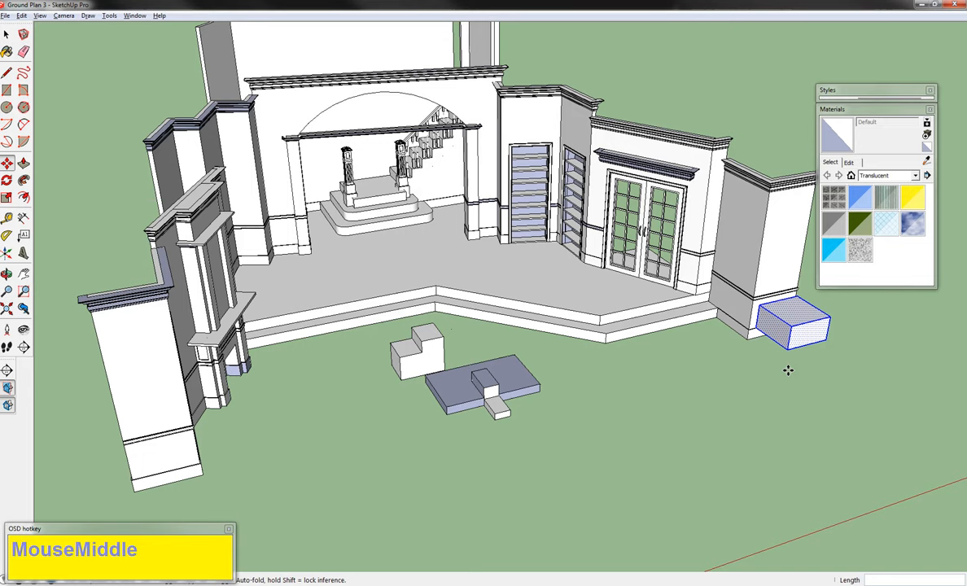
# Copy the box onto the grass, cut and re-paste it, and copy the stepped block into a row.
pyautogui.press('ctrl')
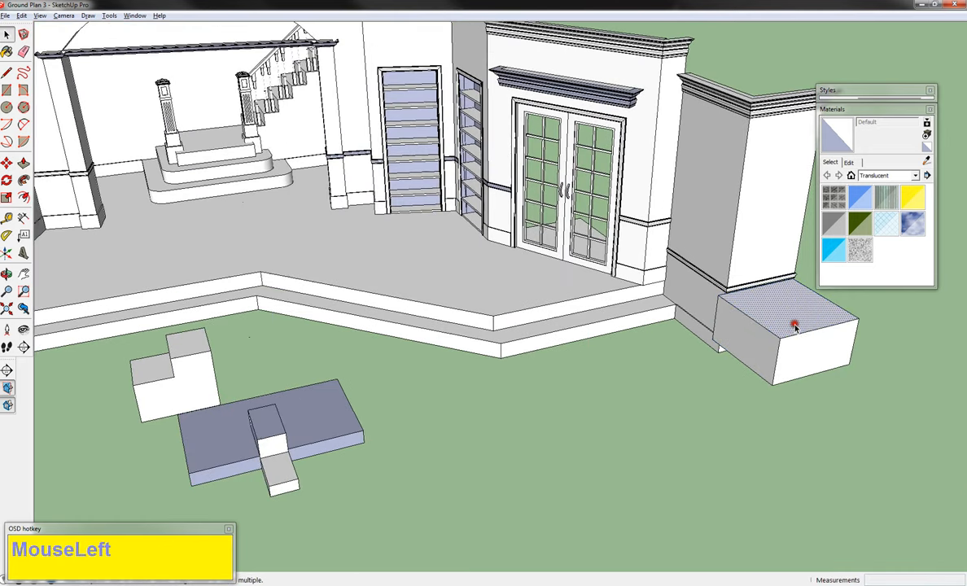
pyautogui.click(795, 325)
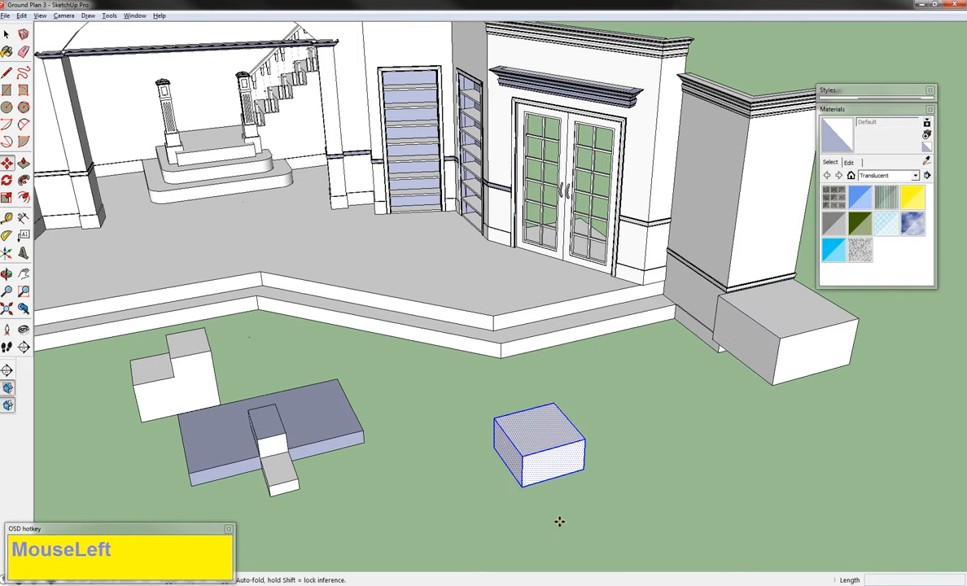
pyautogui.press('ctrl+x')
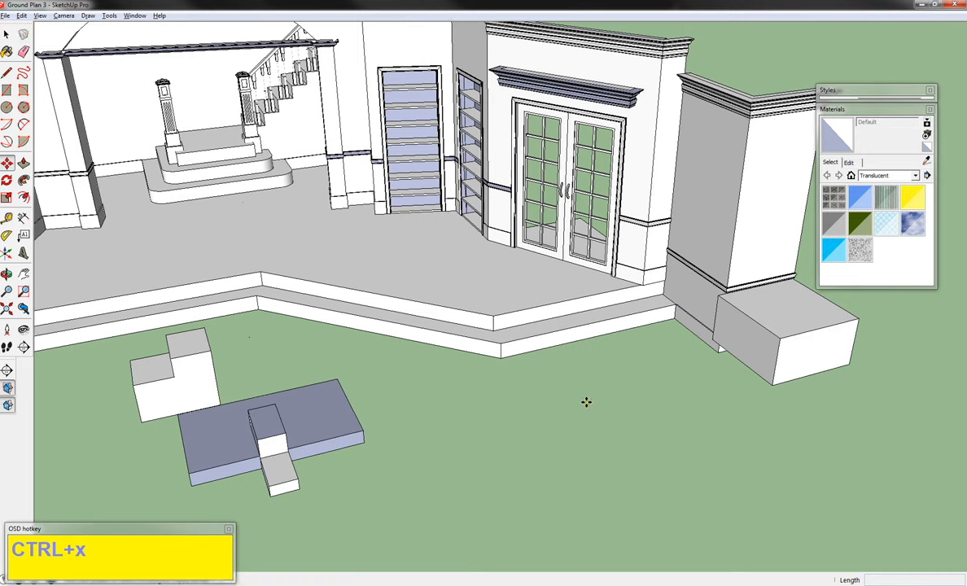
pyautogui.click(505, 483)
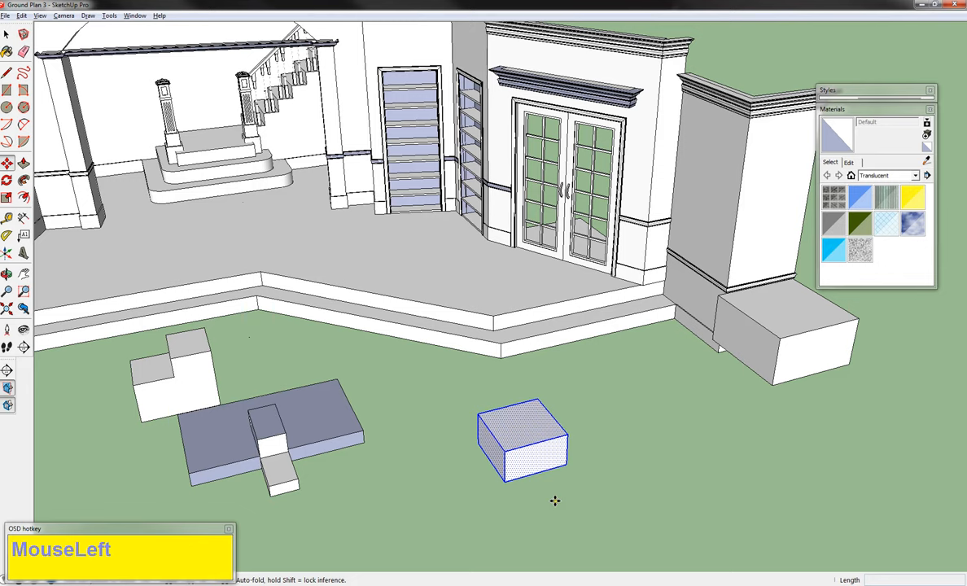
pyautogui.click(183, 397)
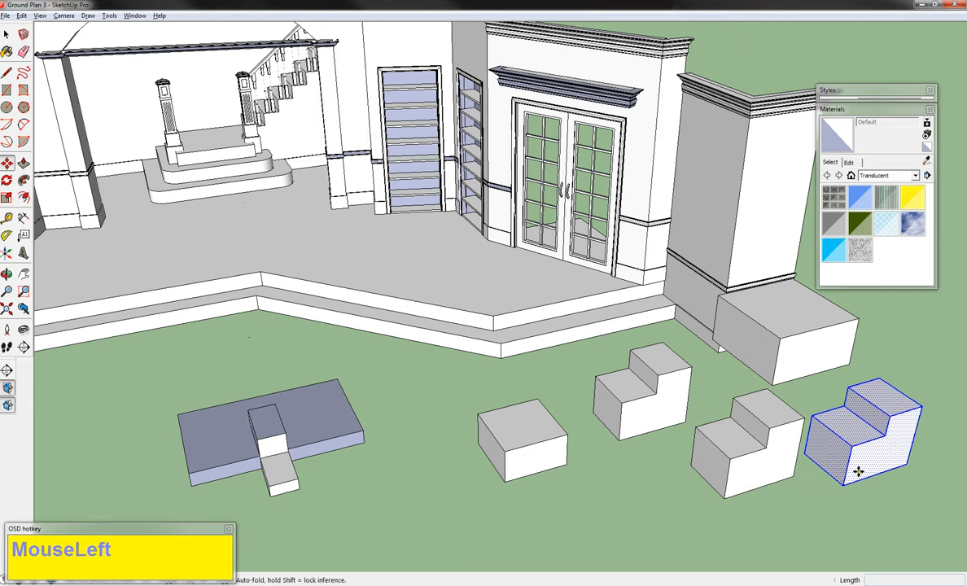
pyautogui.moveTo(899, 480)
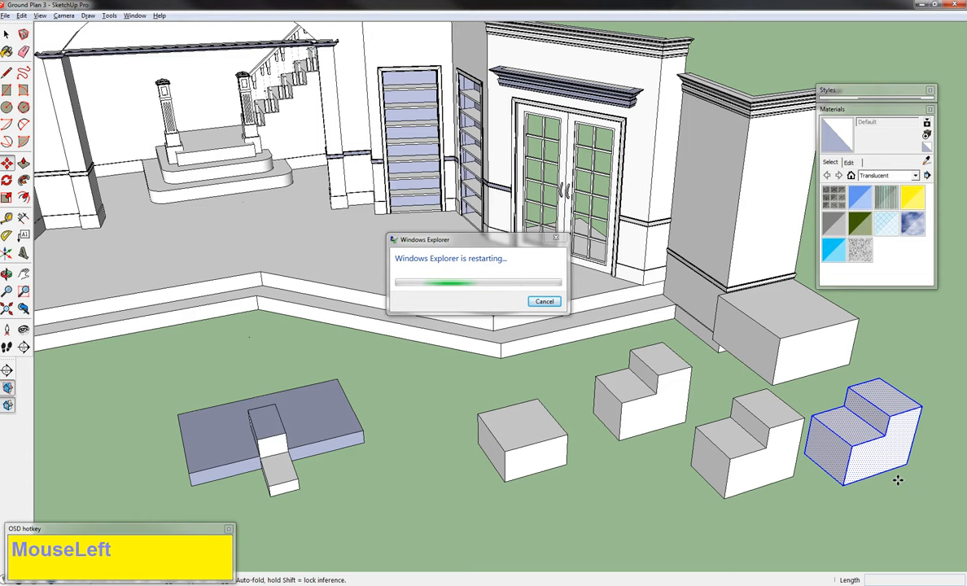
# Start a bent path line on the ground in front of the stage.
pyautogui.click(544, 301)
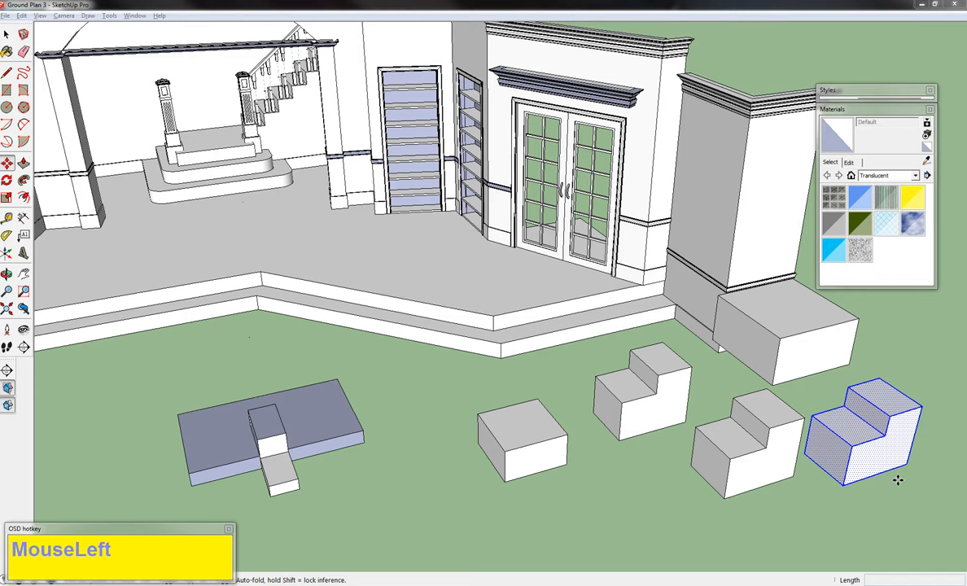
pyautogui.moveTo(853, 453)
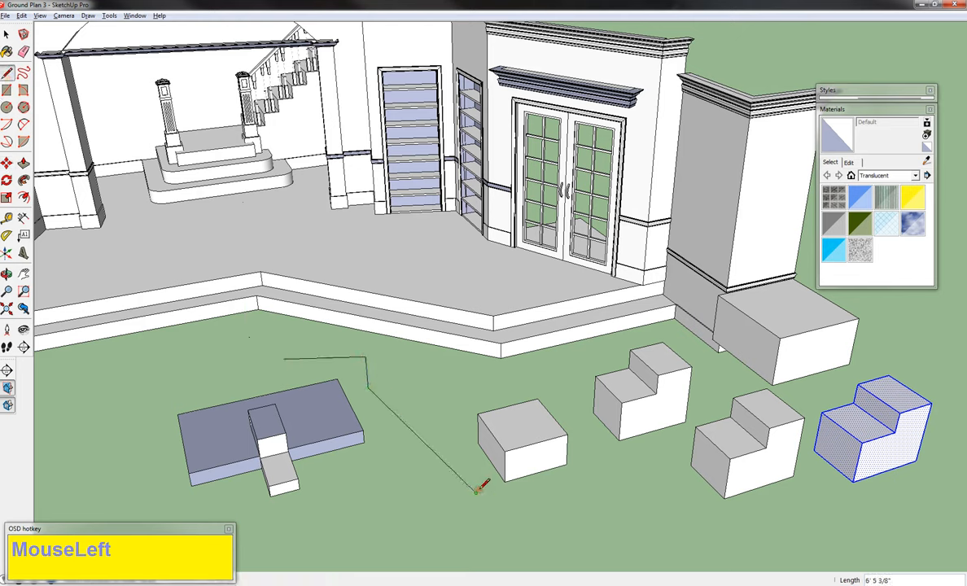
pyautogui.press('Escape')
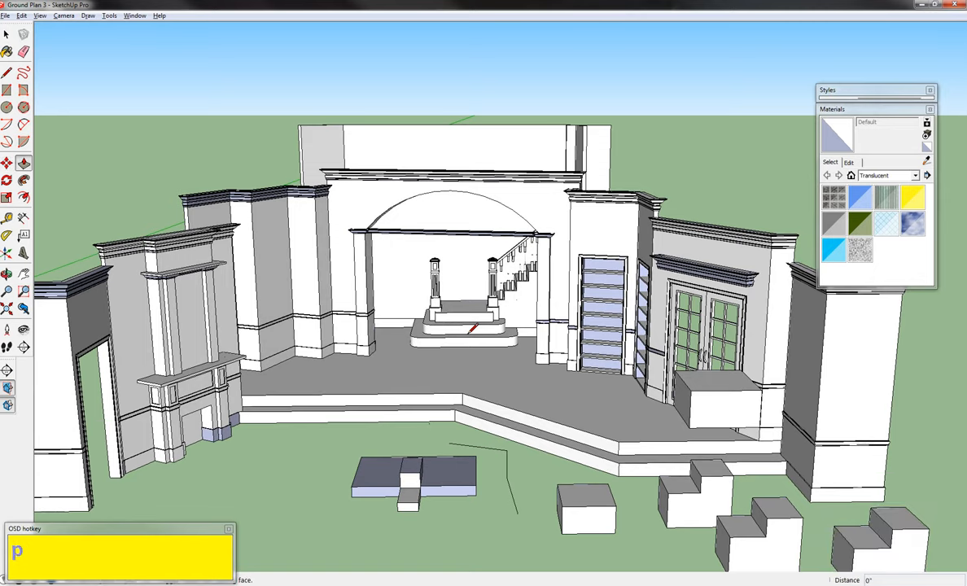
pyautogui.click(499, 323)
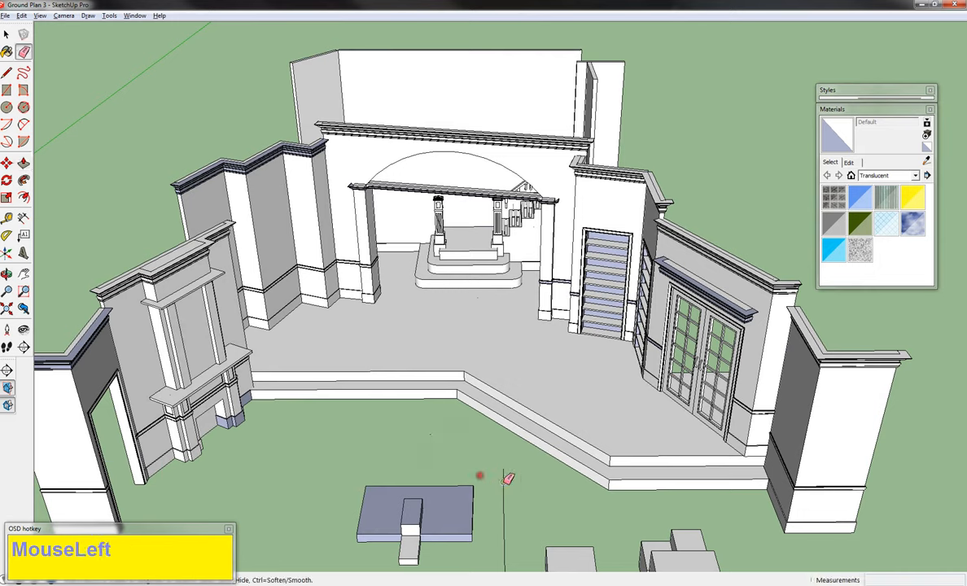
pyautogui.scroll(-3)
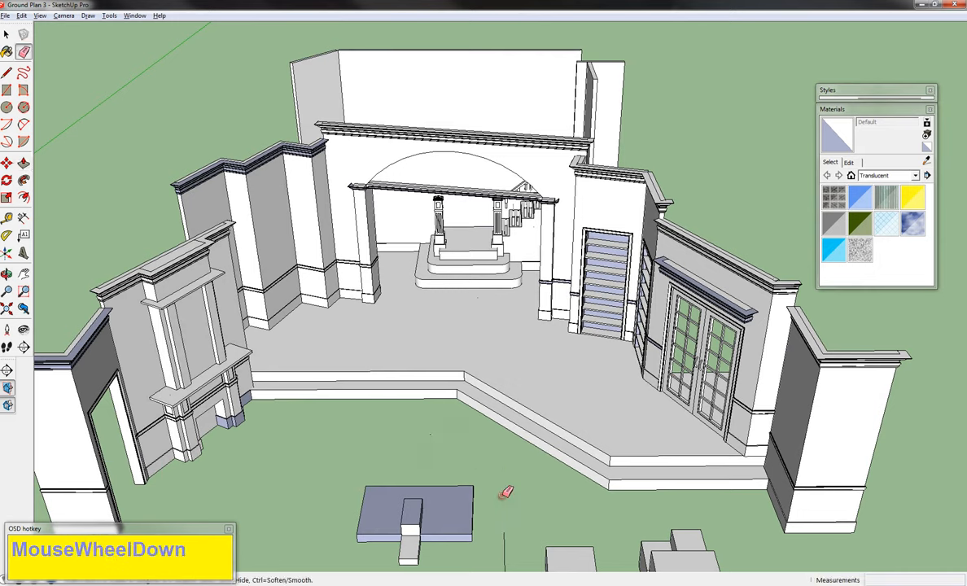
pyautogui.scroll(-3)
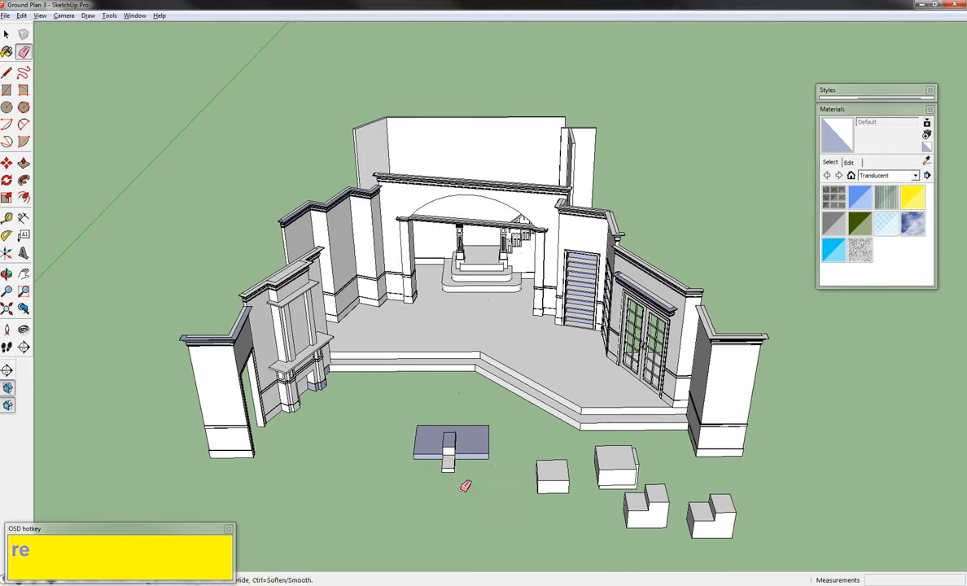
pyautogui.moveTo(469, 481)
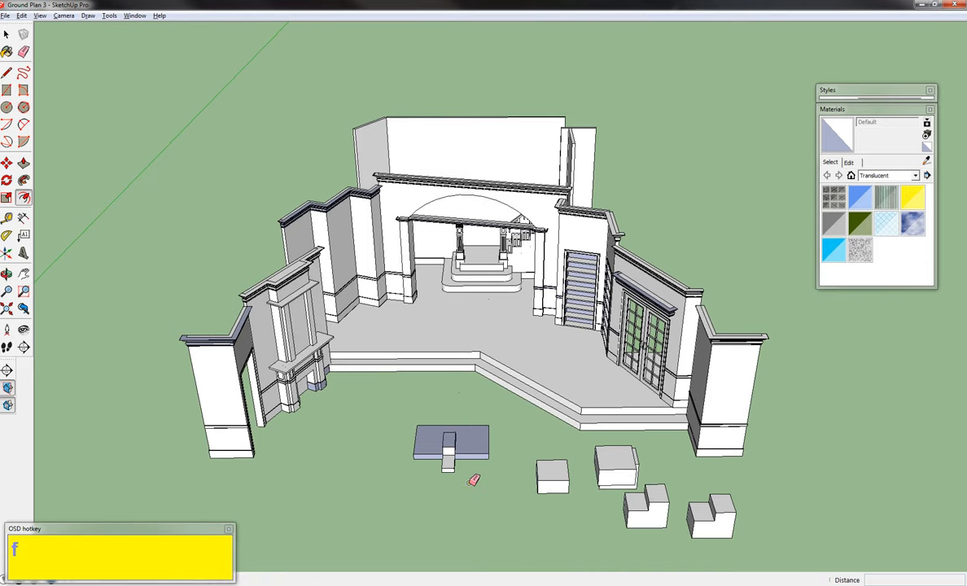
pyautogui.scroll(3)
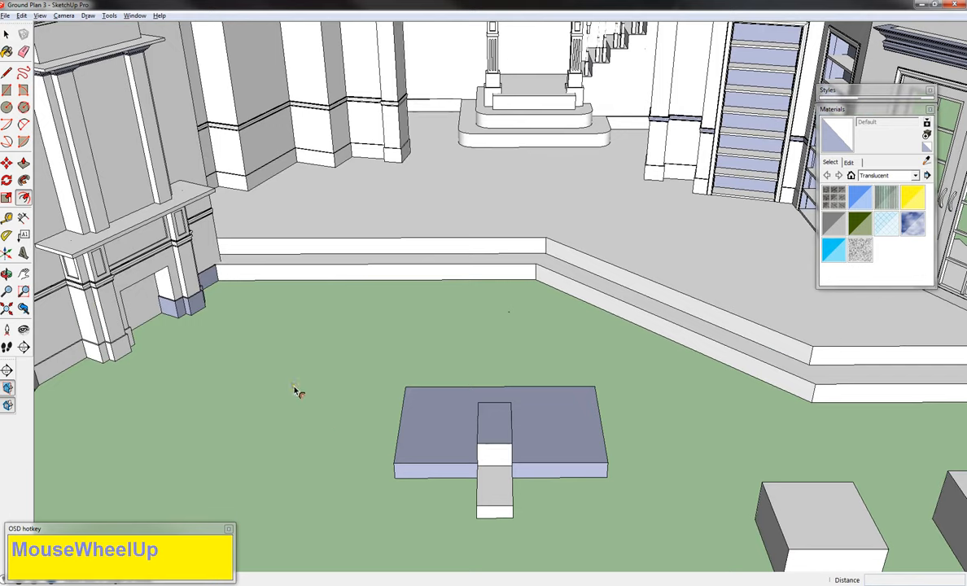
pyautogui.scroll(-3)
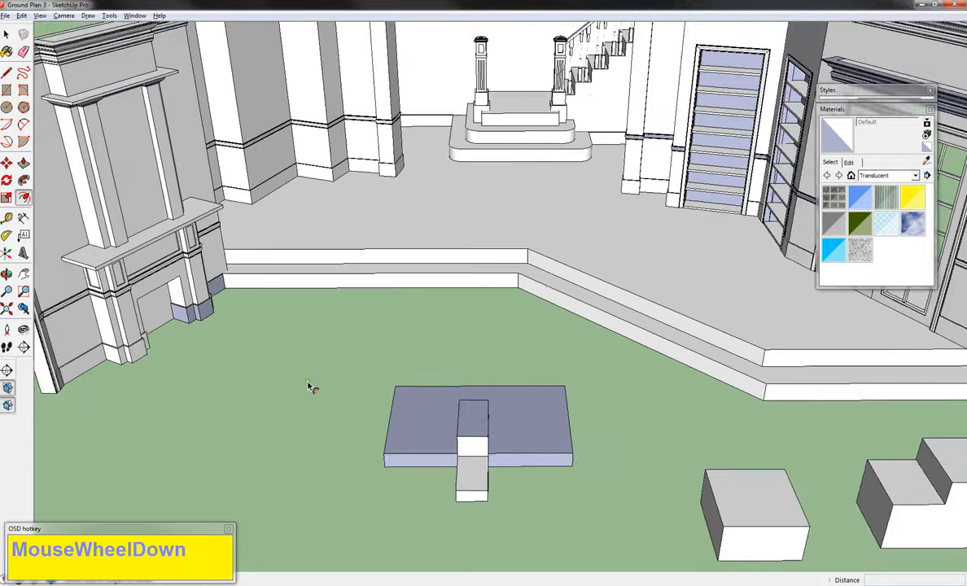
pyautogui.moveTo(313, 388); pyautogui.dragTo(492, 372)
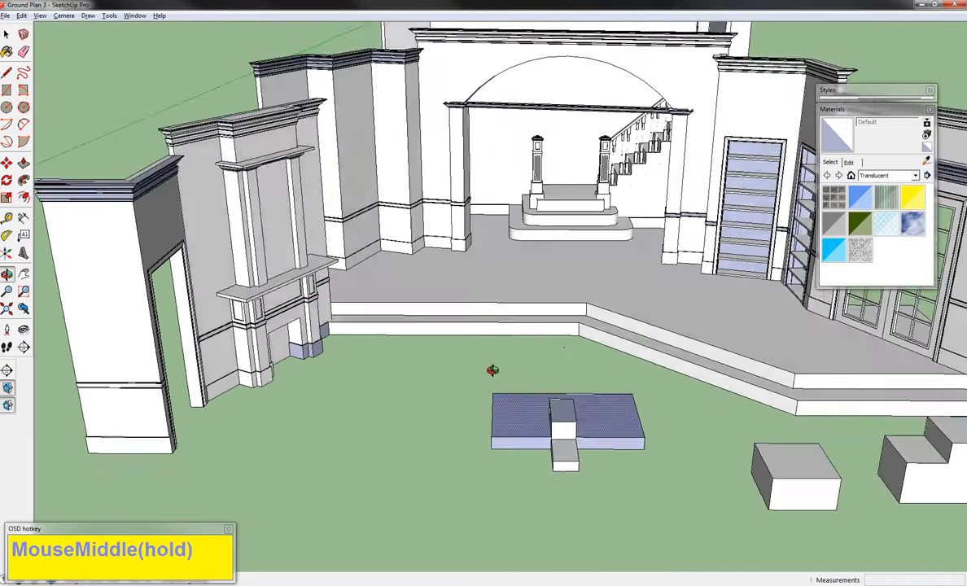
pyautogui.moveTo(492, 372); pyautogui.dragTo(488, 313)
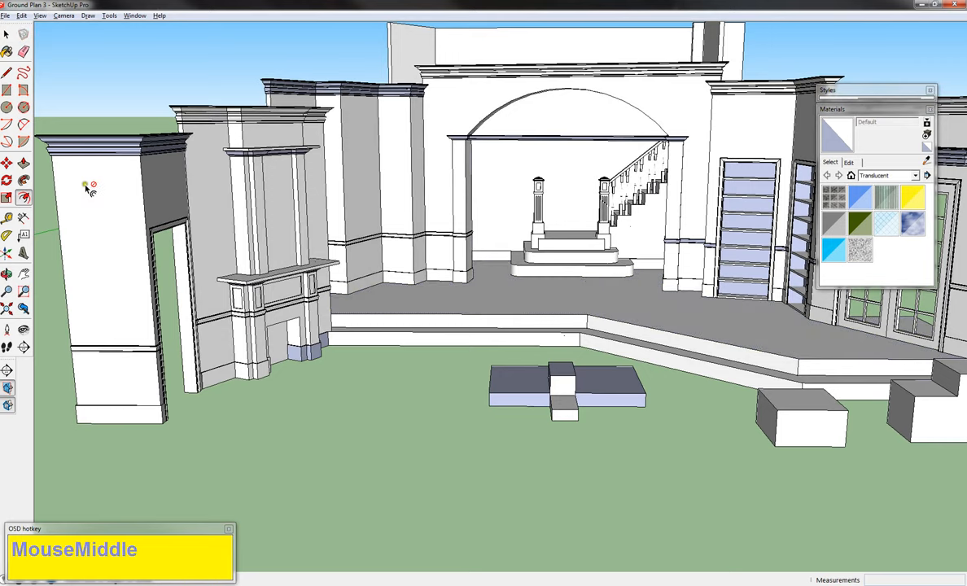
pyautogui.moveTo(323, 547)
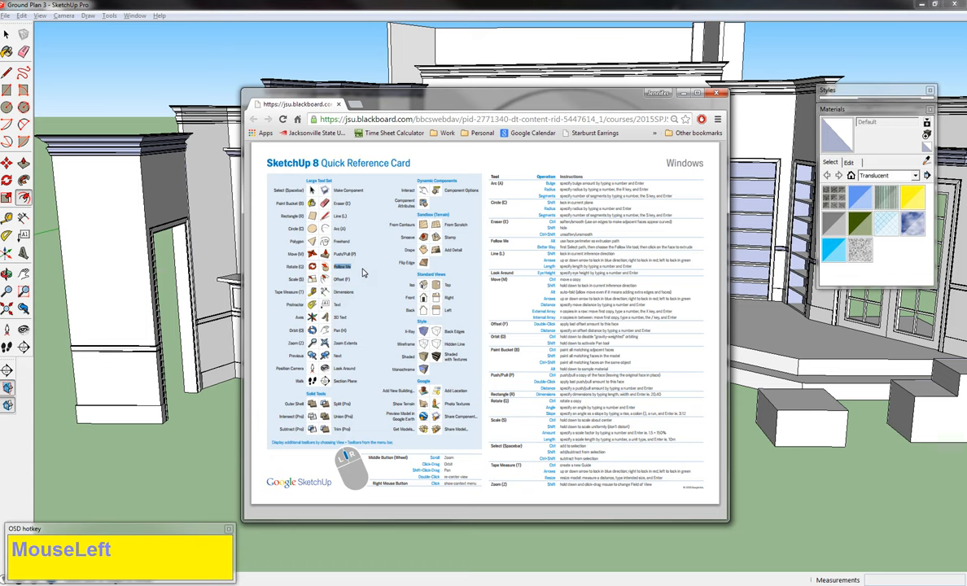
pyautogui.moveTo(365, 275)
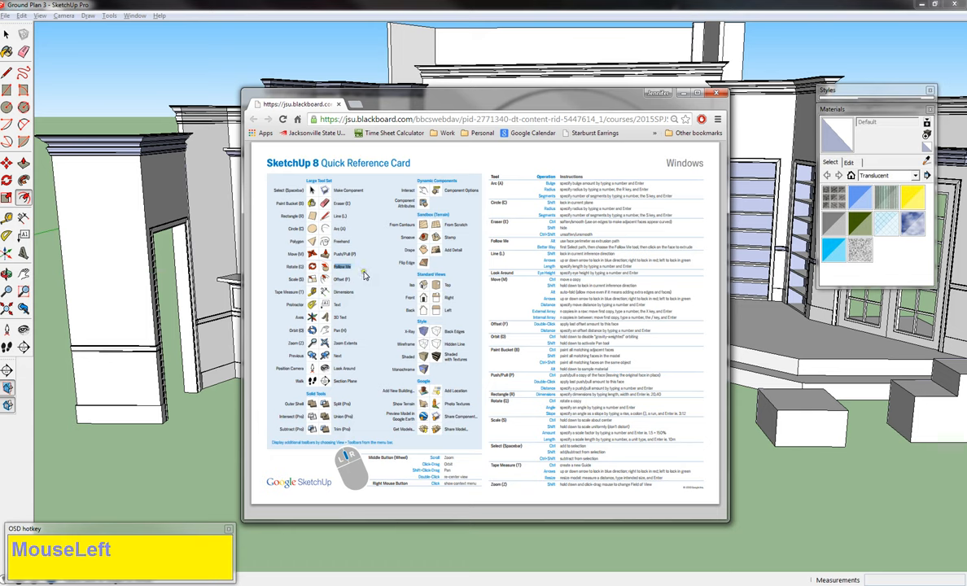
pyautogui.moveTo(365, 275)
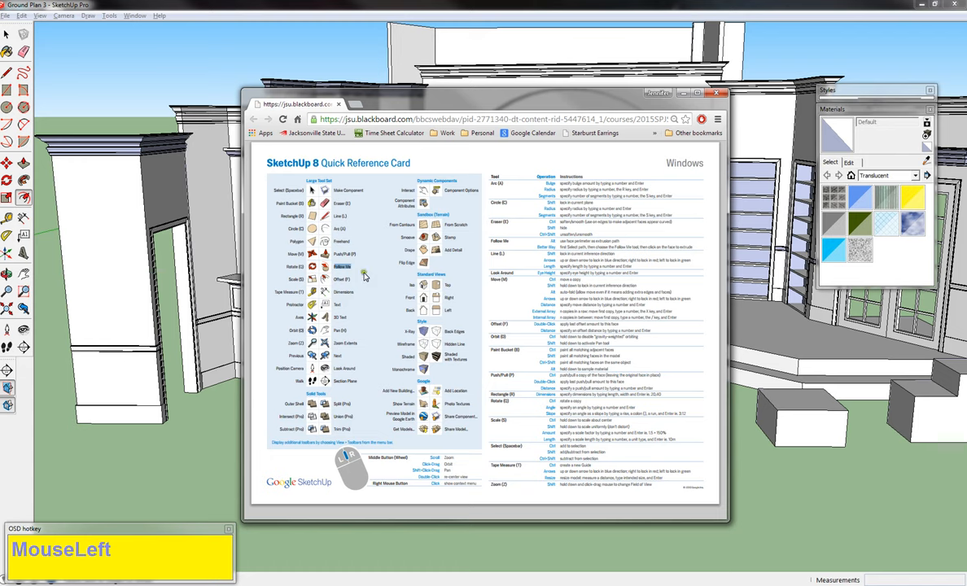
pyautogui.moveTo(365, 274)
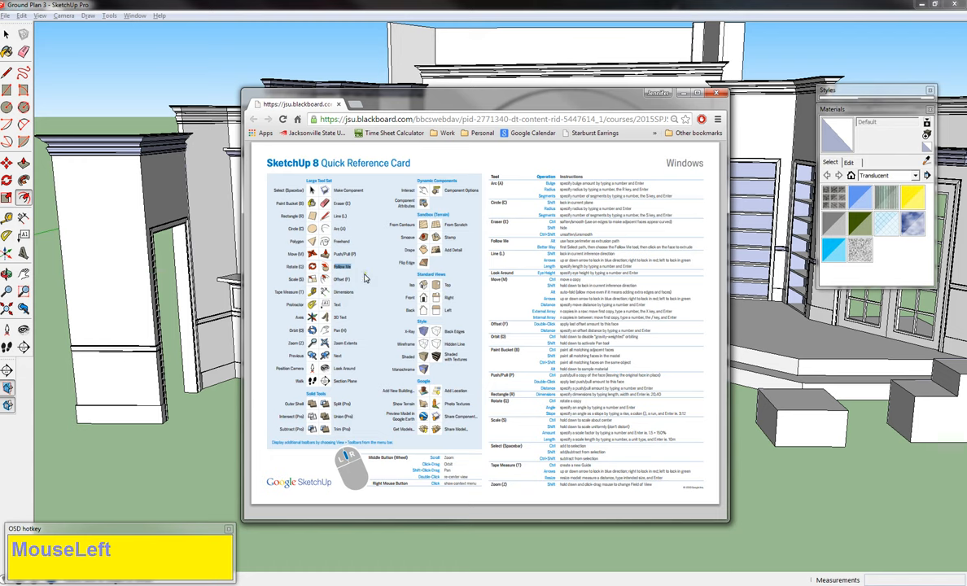
pyautogui.moveTo(376, 290)
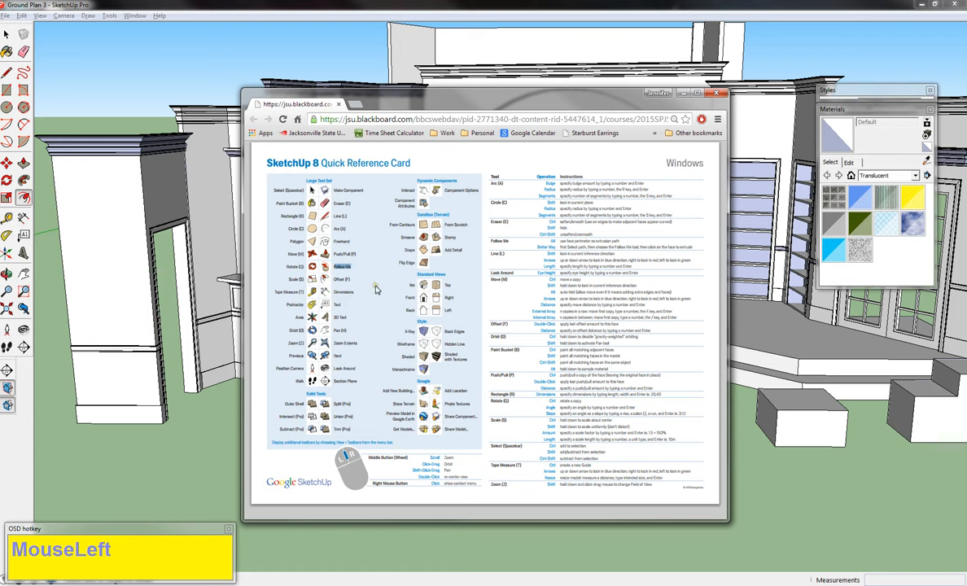
pyautogui.moveTo(140, 16)
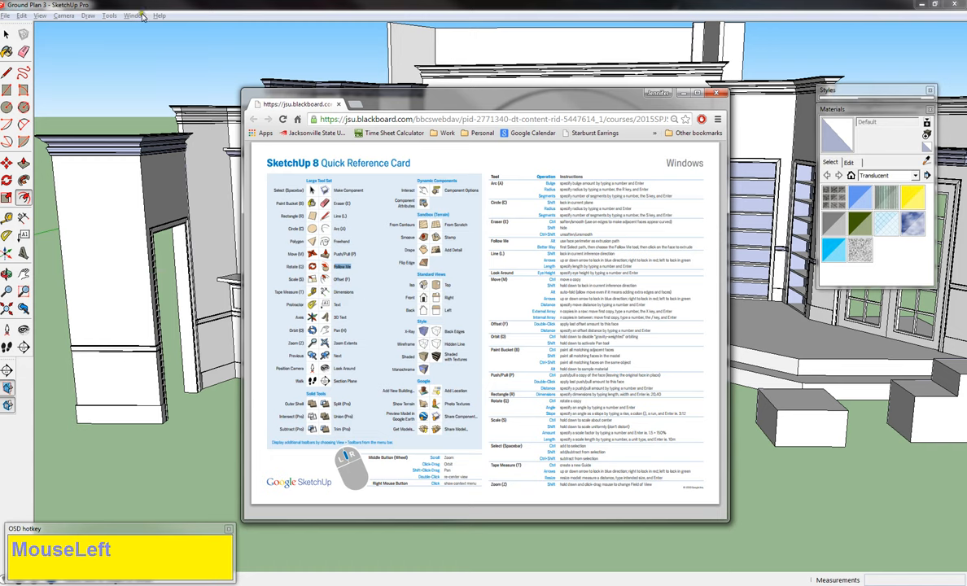
# Reach the Shortcuts page of Preferences via the Window menu and filter the function list by 'fol'.
pyautogui.click(133, 15)
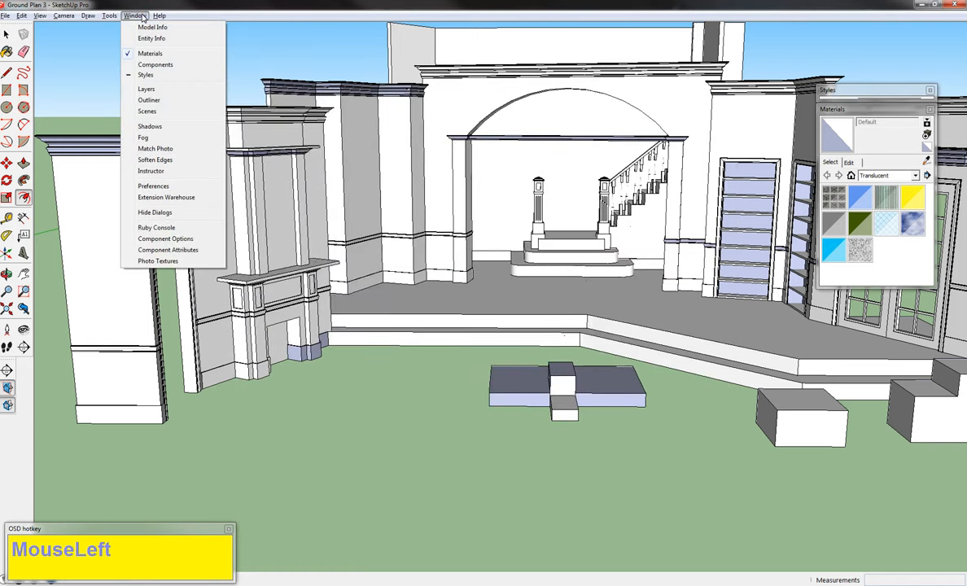
pyautogui.moveTo(154, 185)
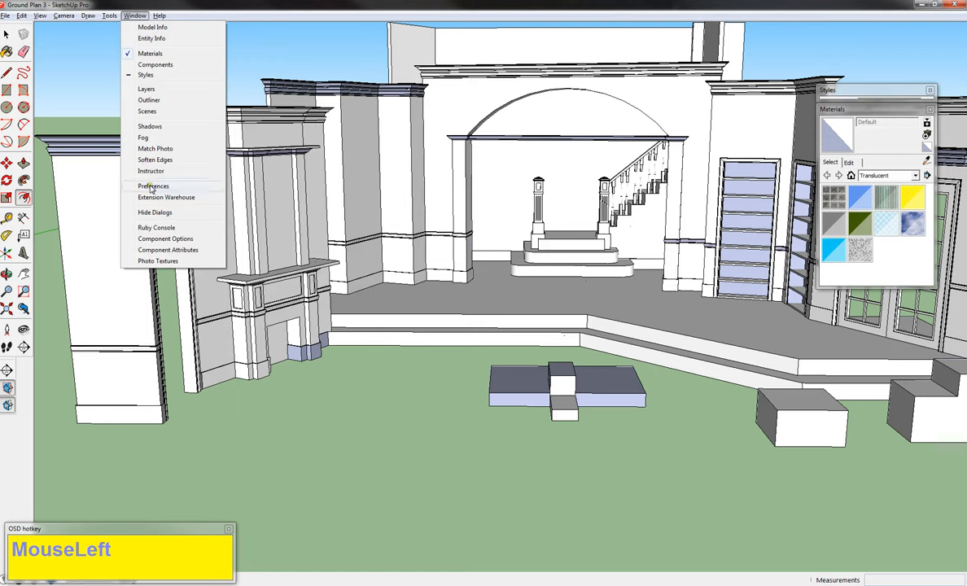
pyautogui.click(153, 185)
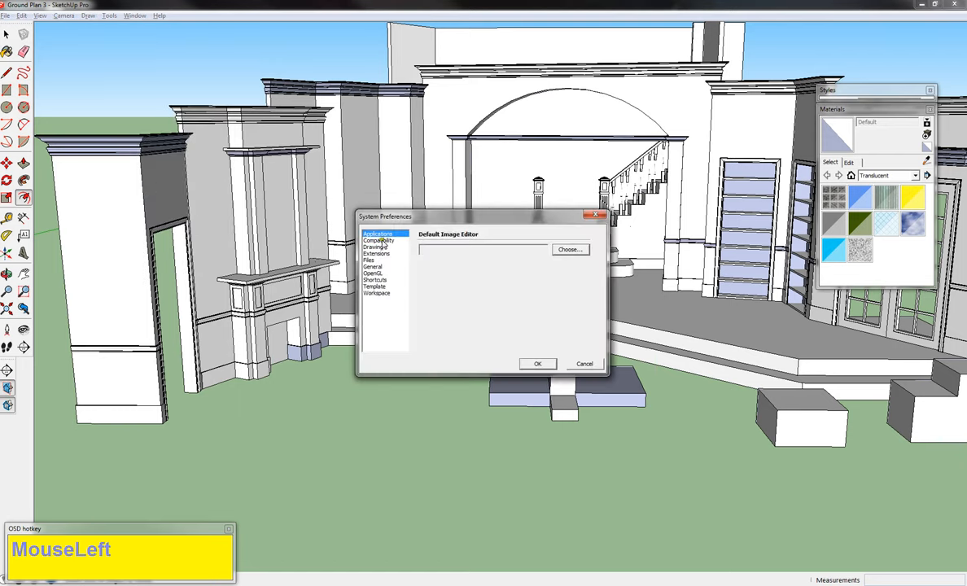
pyautogui.click(375, 280)
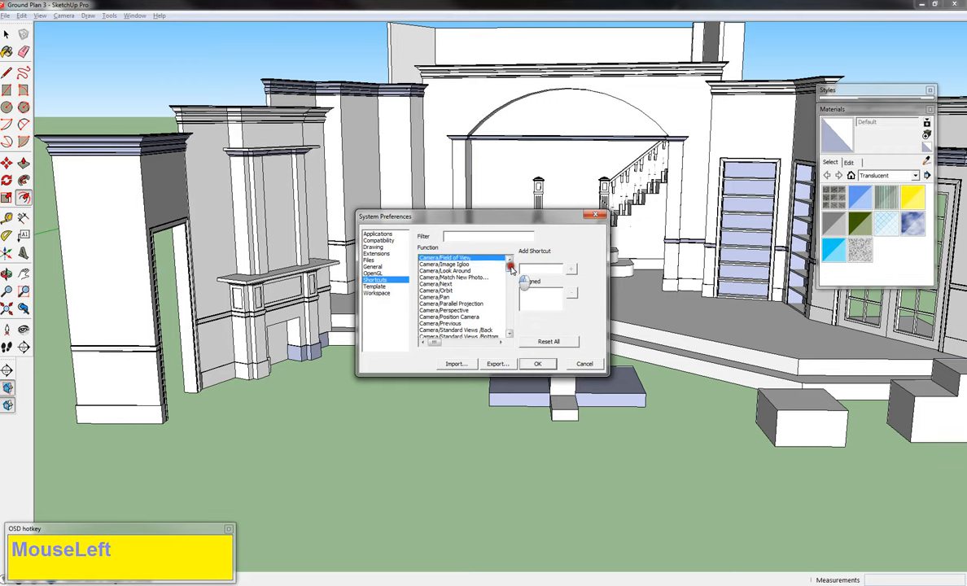
pyautogui.moveTo(512, 267); pyautogui.dragTo(511, 280)
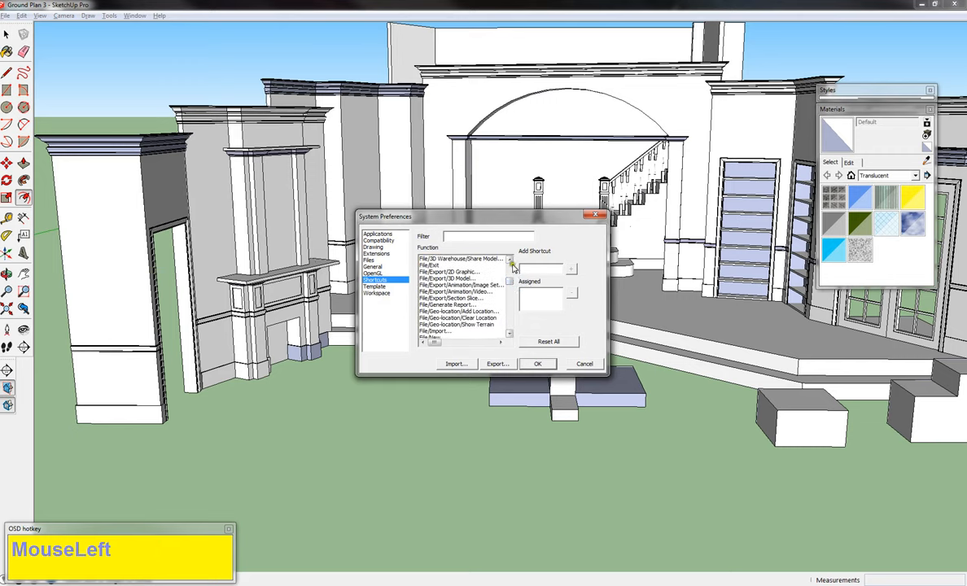
pyautogui.moveTo(515, 280)
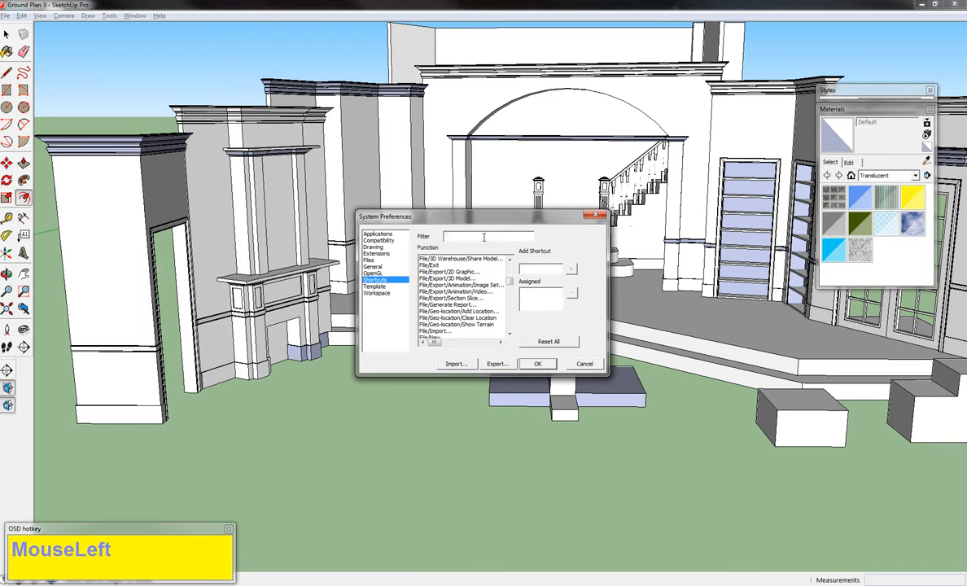
pyautogui.write('fol')
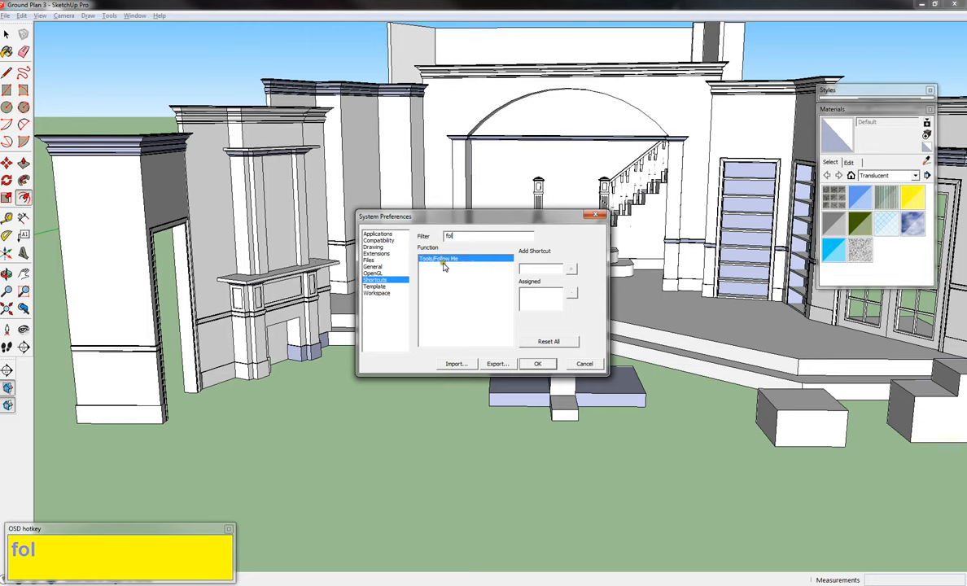
# Assign Ctrl+F to Tools/Follow Me and save the preferences with OK.
pyautogui.click(448, 259)
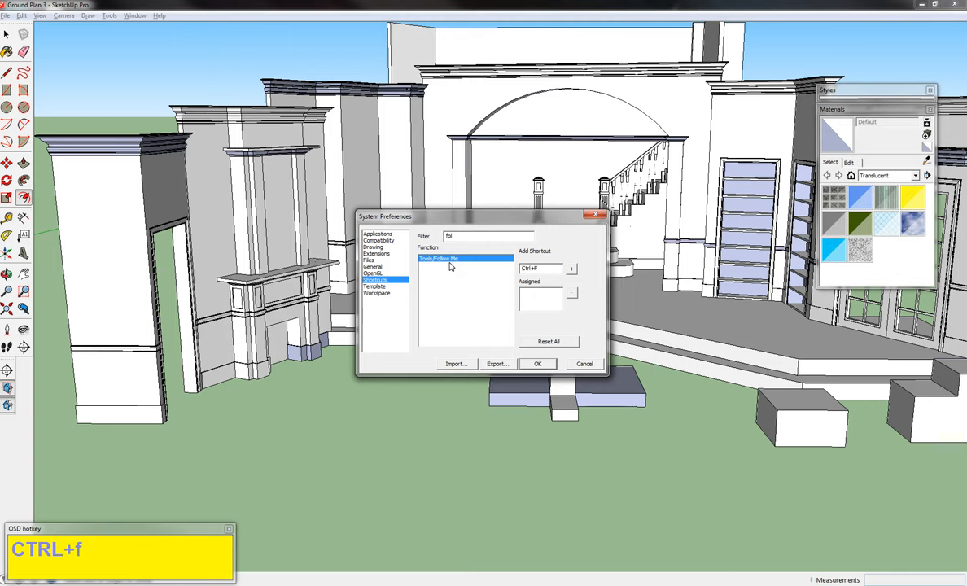
pyautogui.click(570, 269)
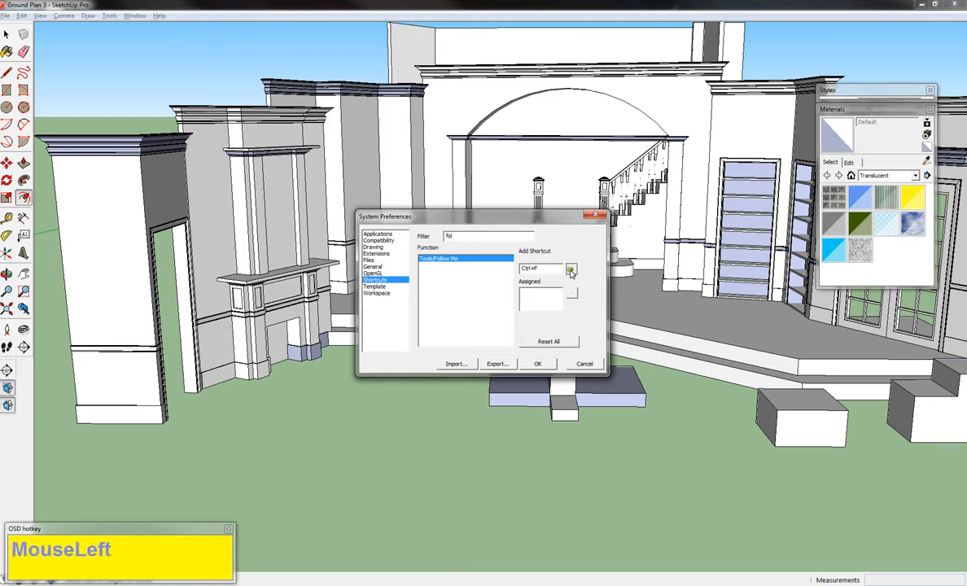
pyautogui.click(570, 269)
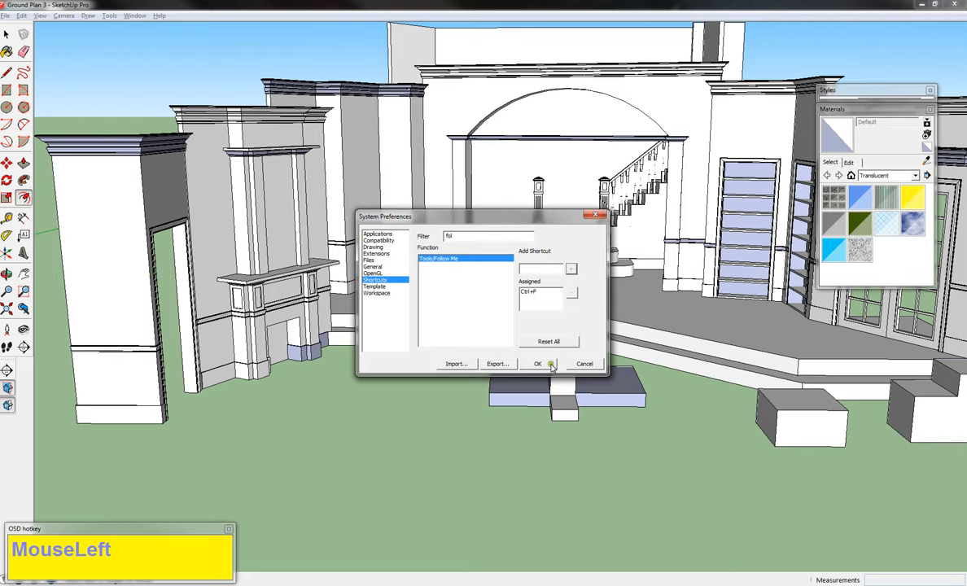
pyautogui.click(538, 365)
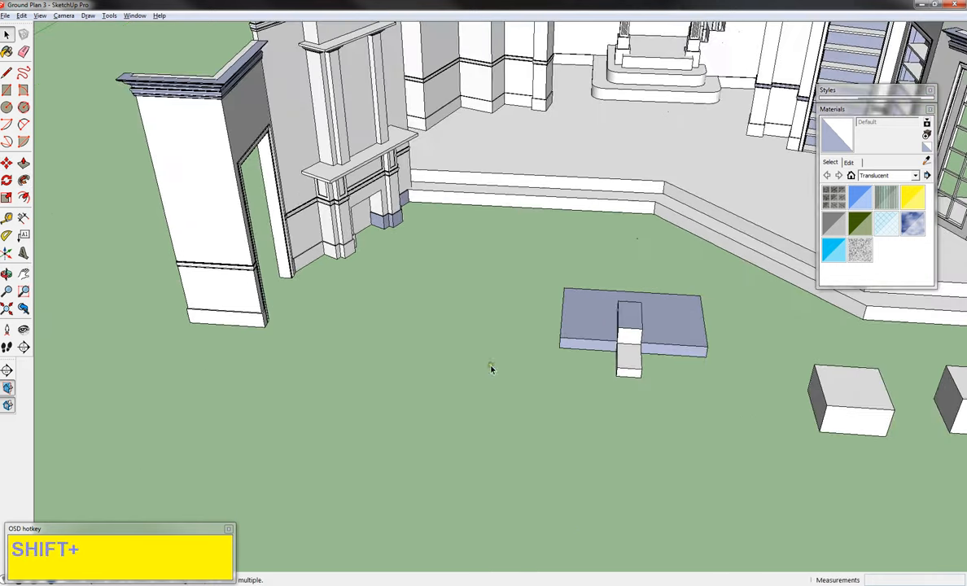
# Extrude a test wall along a straight ground path, then draw a zigzag path beside it.
pyautogui.moveTo(492, 368); pyautogui.dragTo(381, 352)
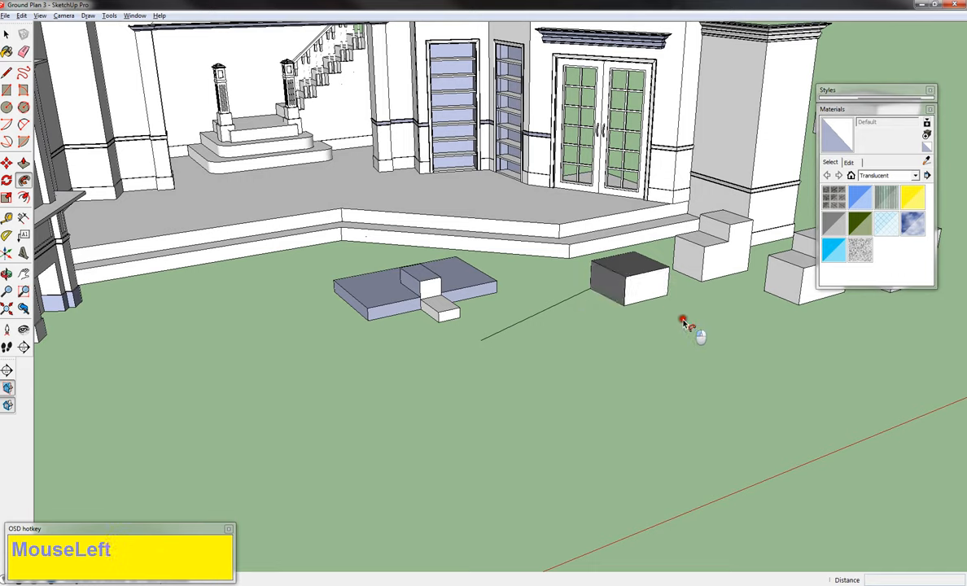
pyautogui.press('ctrl+z')
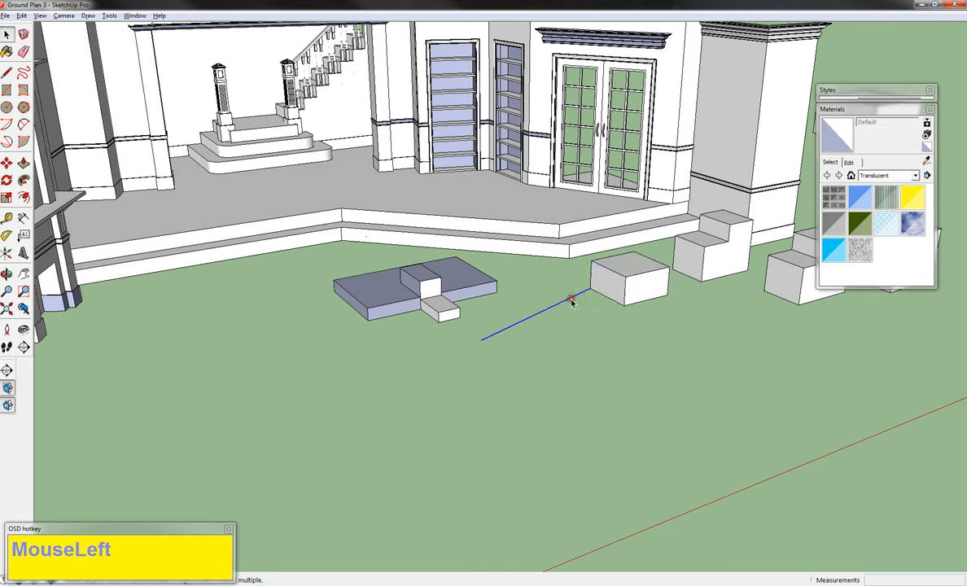
pyautogui.moveTo(562, 317)
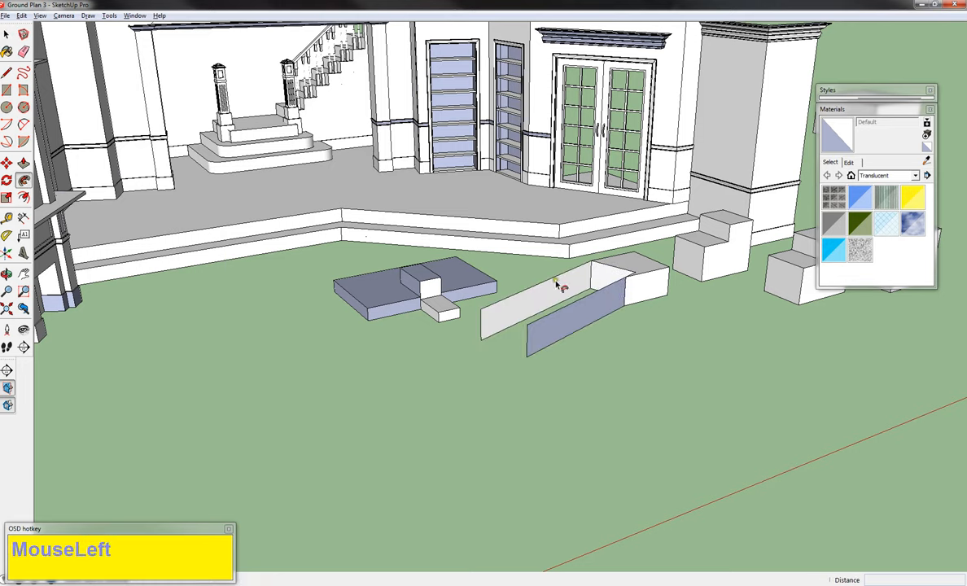
pyautogui.moveTo(525, 355)
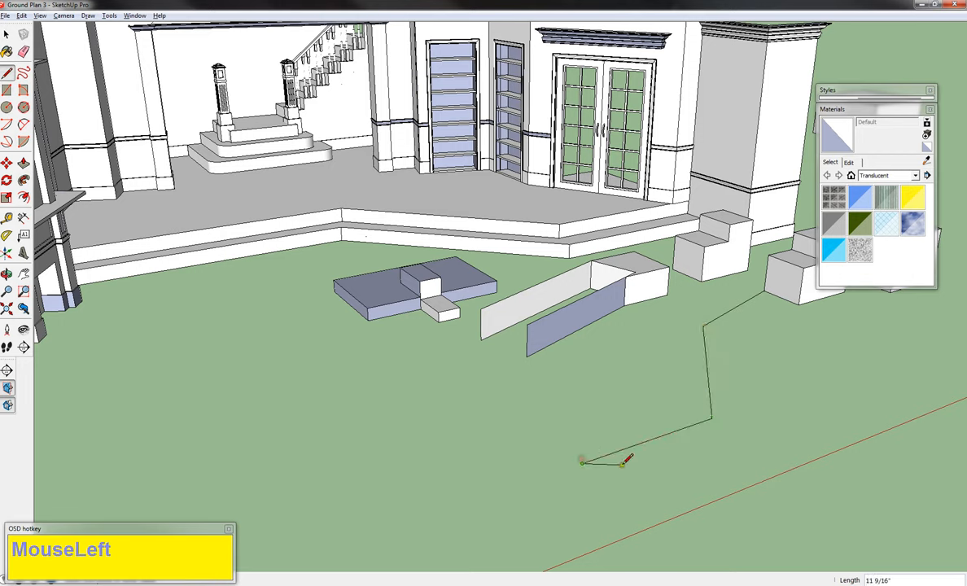
pyautogui.press('space')
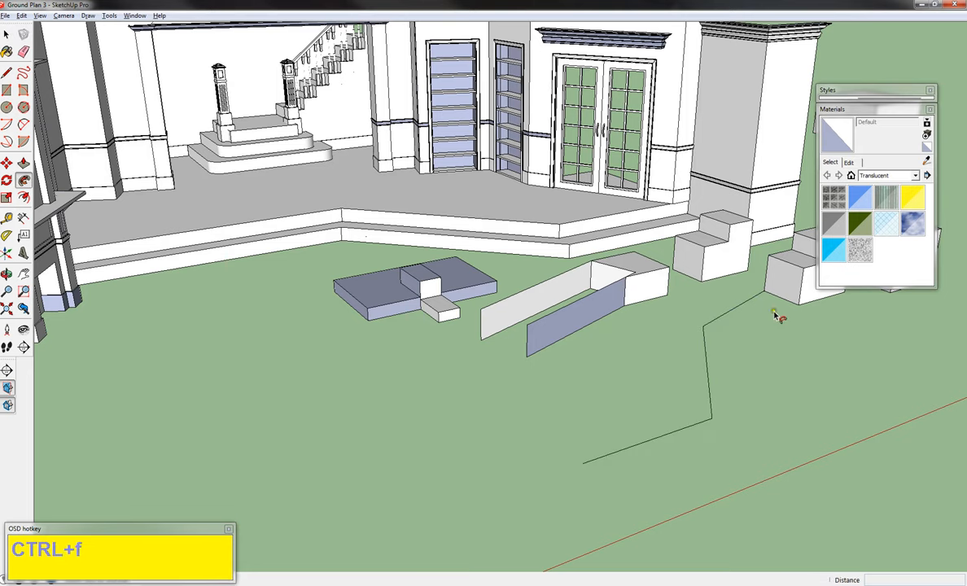
# Orbit and pan out to view the zigzag walls together with the whole stage set.
pyautogui.moveTo(778, 318); pyautogui.dragTo(723, 404)
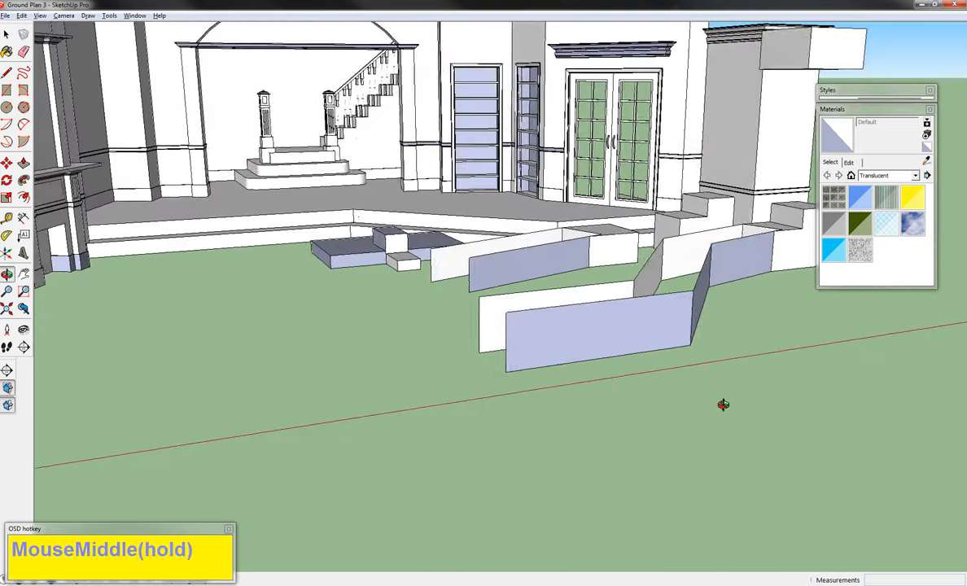
pyautogui.moveTo(723, 404); pyautogui.dragTo(550, 446)
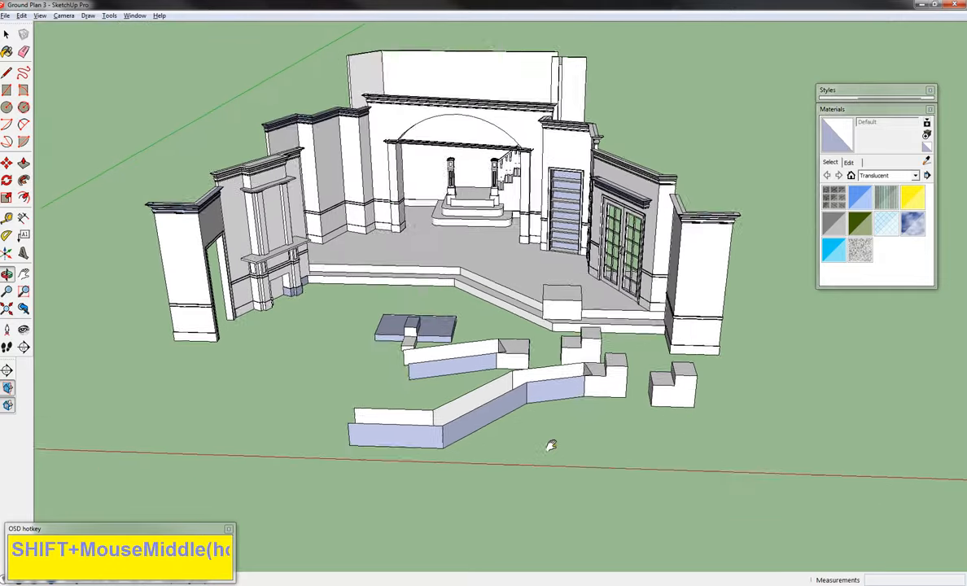
pyautogui.moveTo(550, 446); pyautogui.dragTo(658, 381)
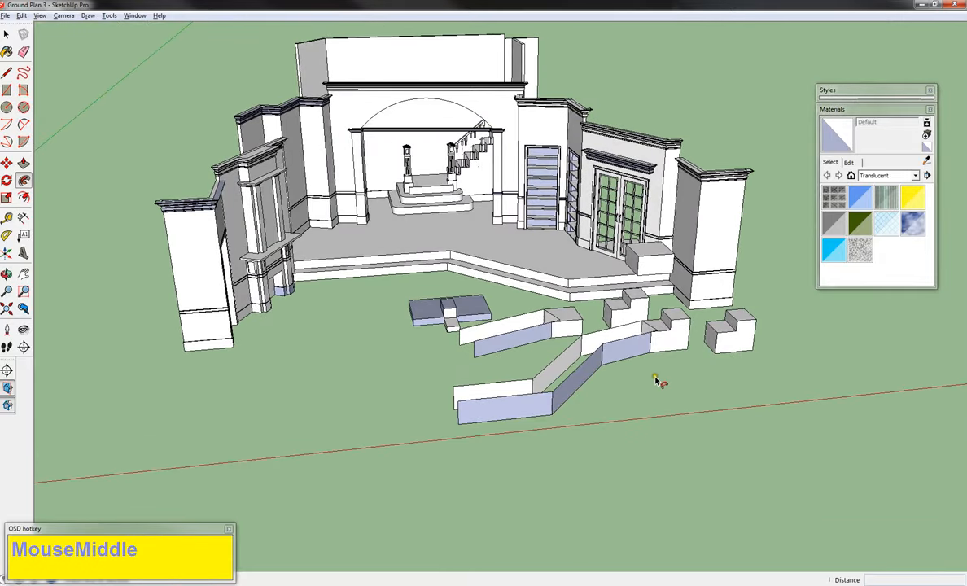
pyautogui.moveTo(361, 113)
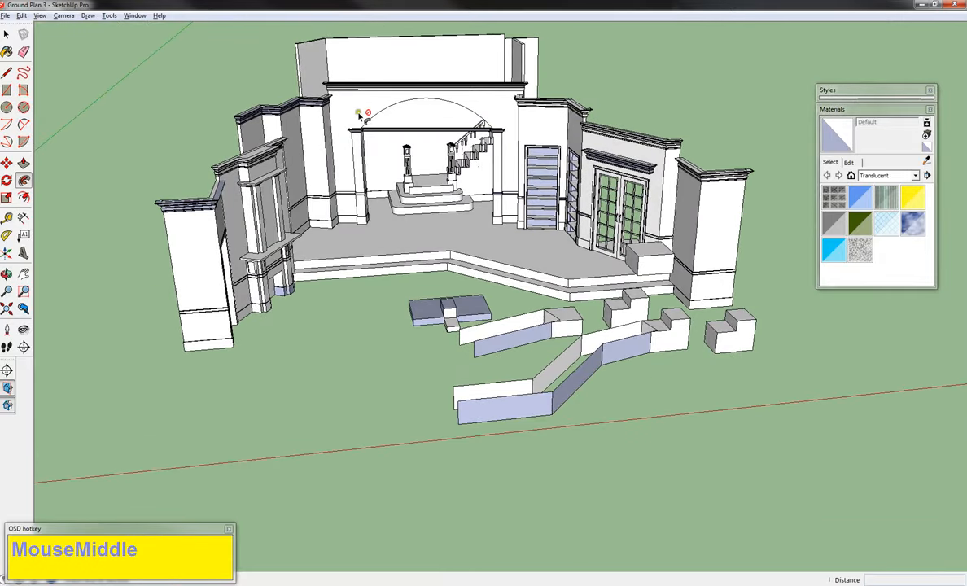
pyautogui.moveTo(766, 252)
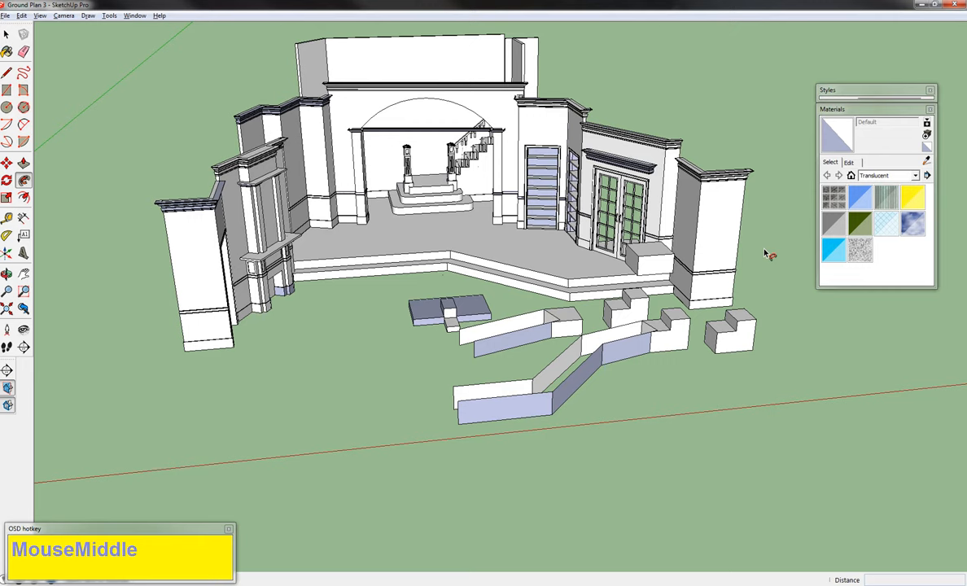
pyautogui.moveTo(447, 534)
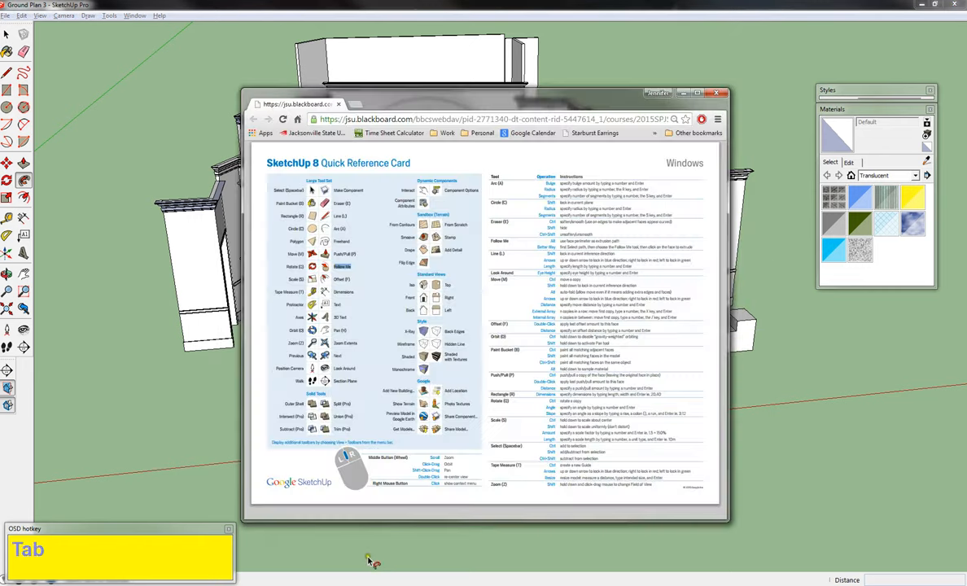
pyautogui.click(373, 195)
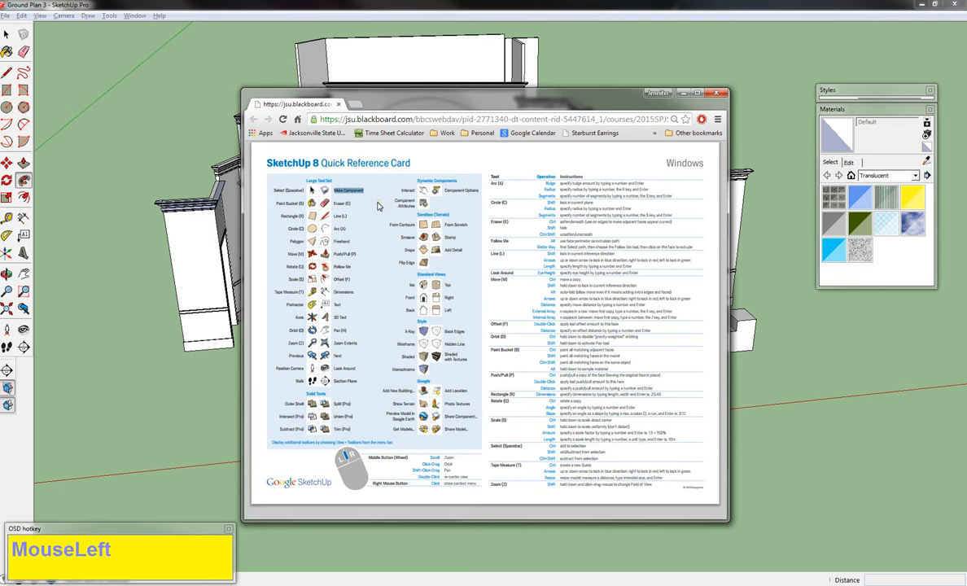
pyautogui.moveTo(377, 205)
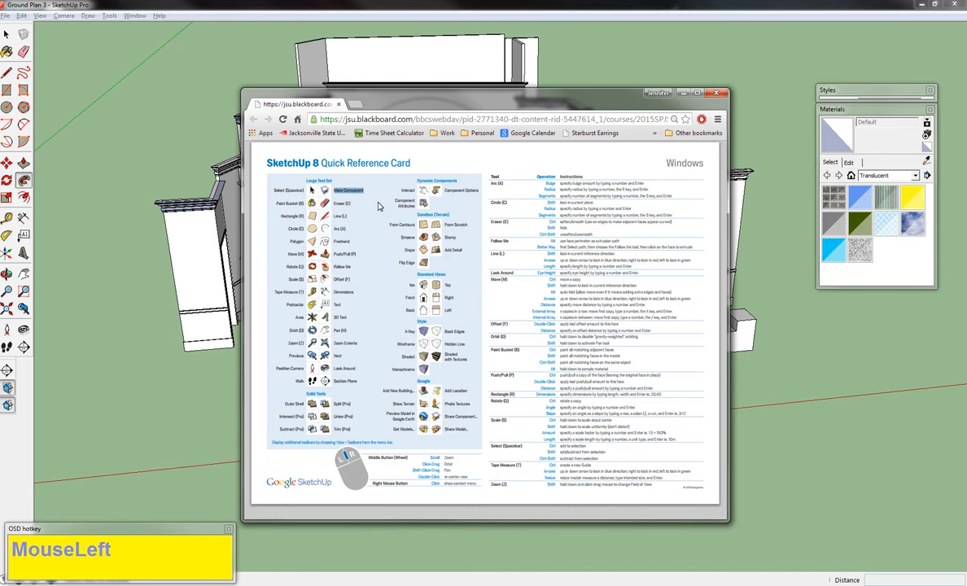
pyautogui.moveTo(746, 91)
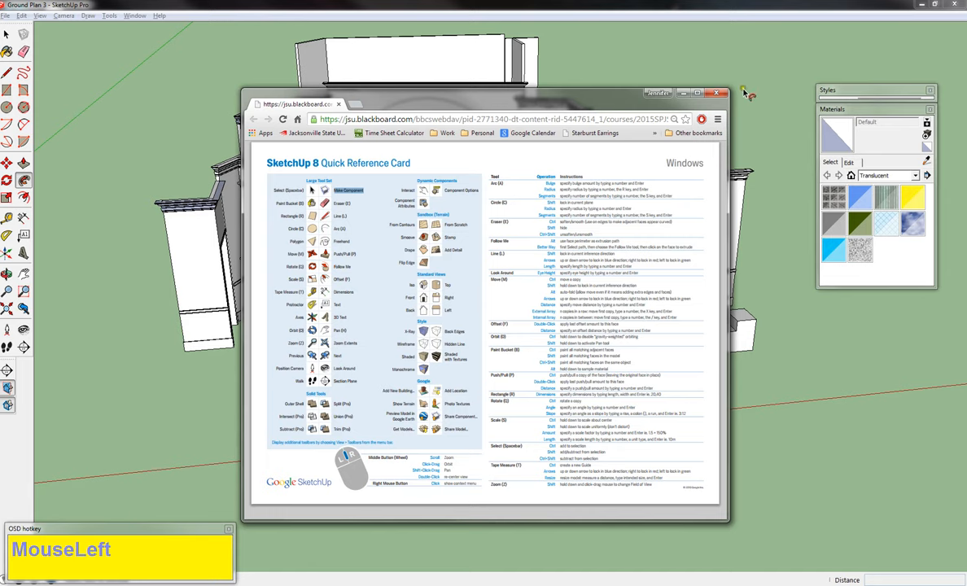
pyautogui.click(743, 92)
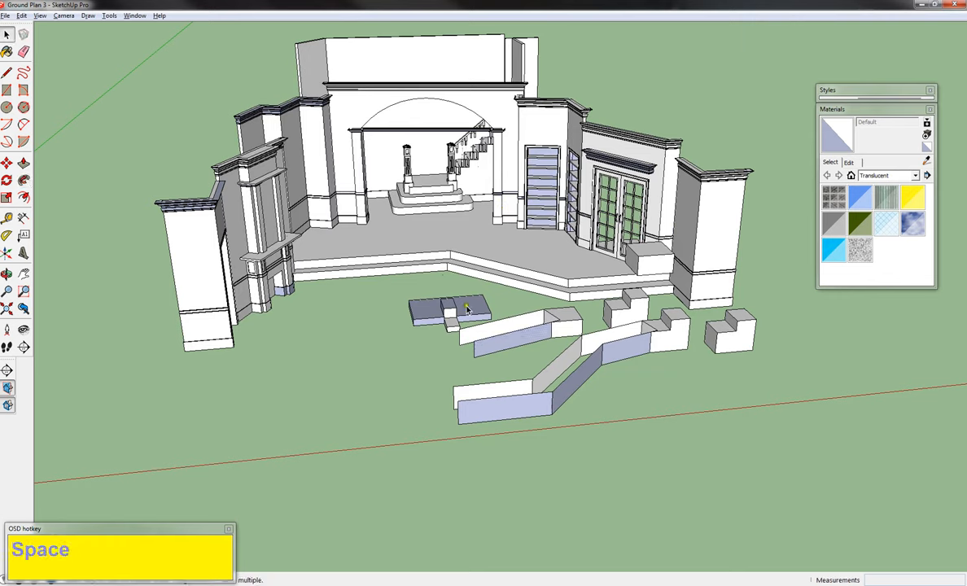
# Erase the selected test walls via the context menu, then delete the last leftover block.
pyautogui.rightClick(650, 259)
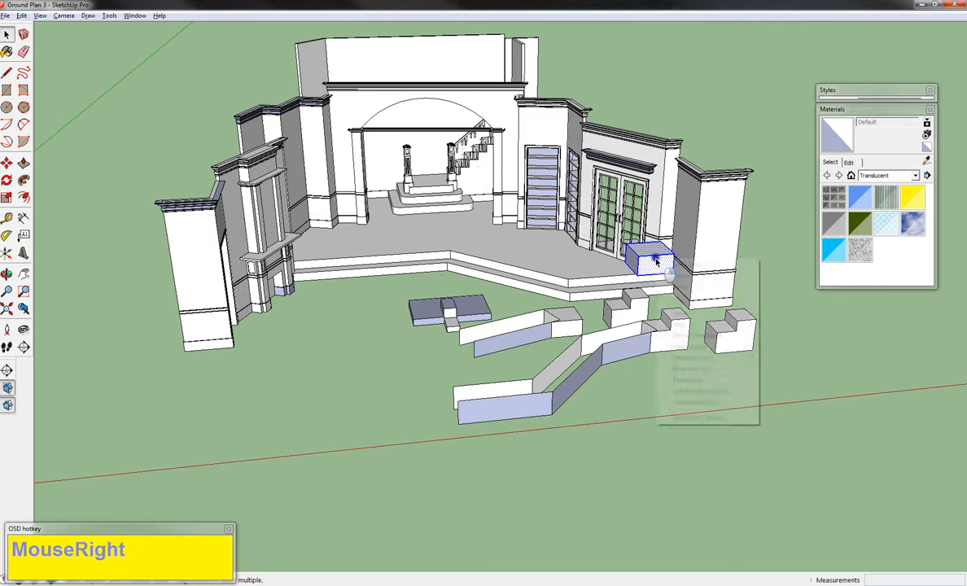
pyautogui.rightClick(648, 259)
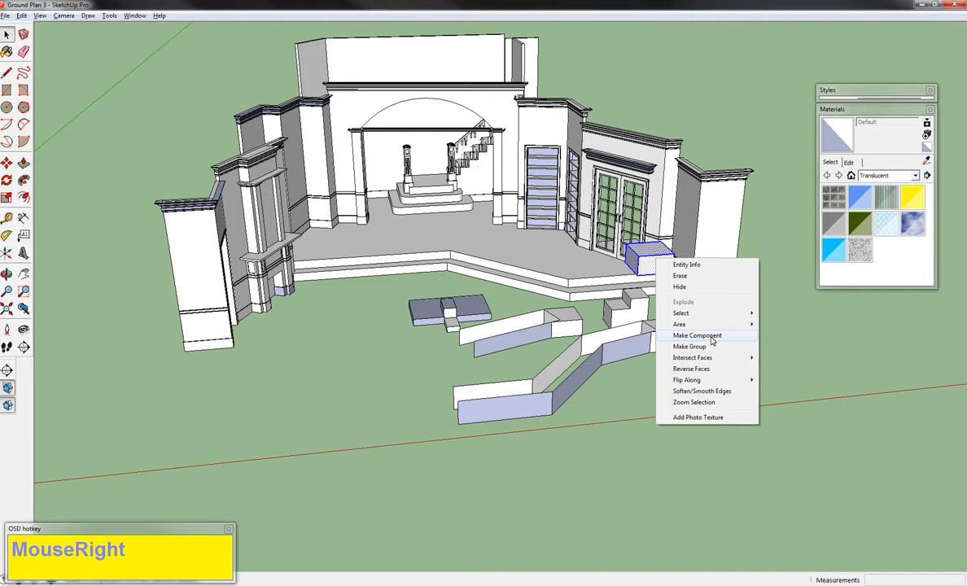
pyautogui.click(724, 334)
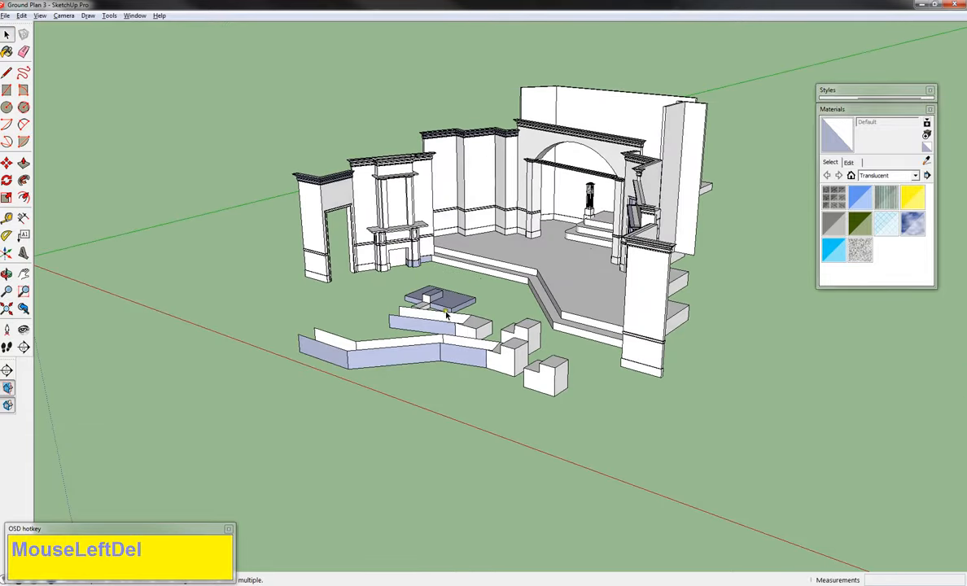
pyautogui.click(443, 324)
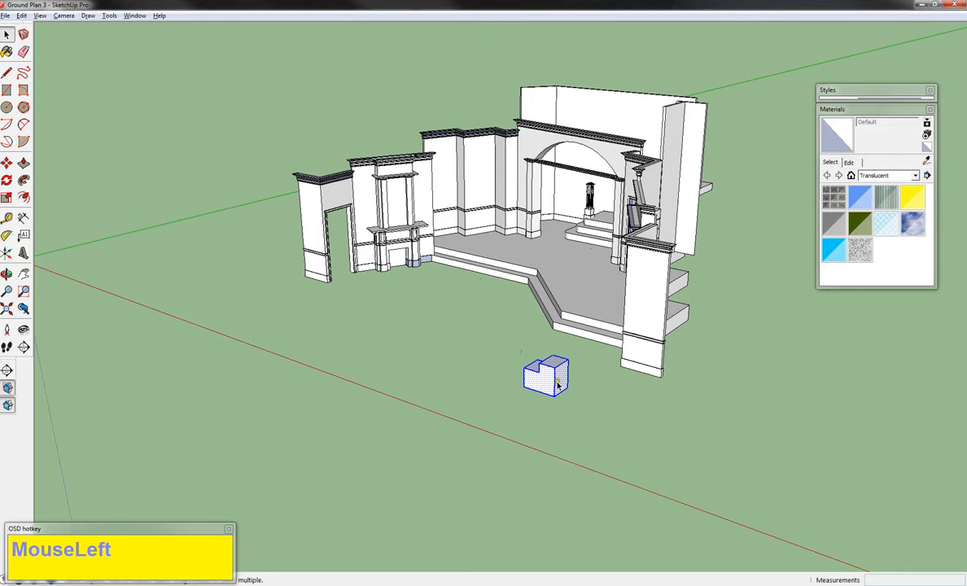
pyautogui.press('Delete')
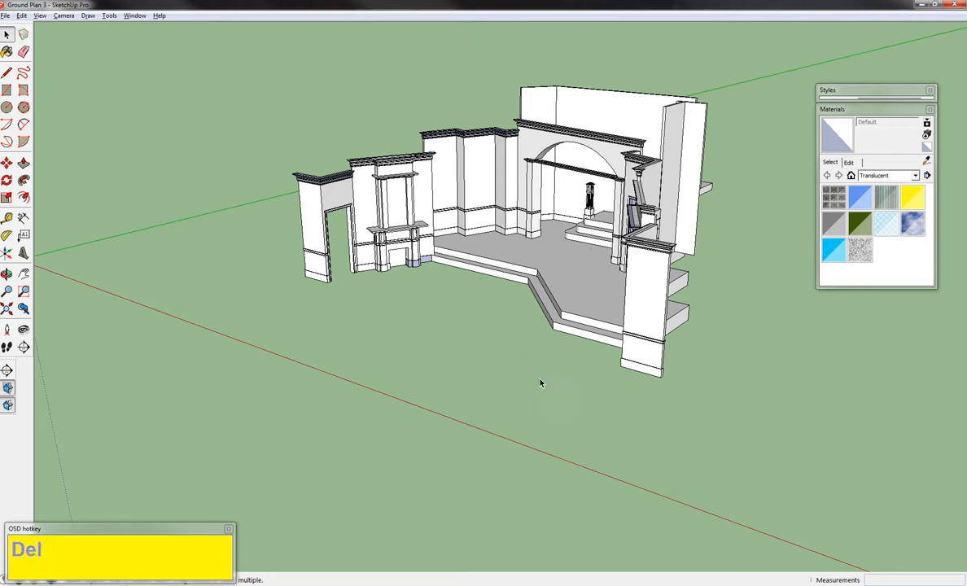